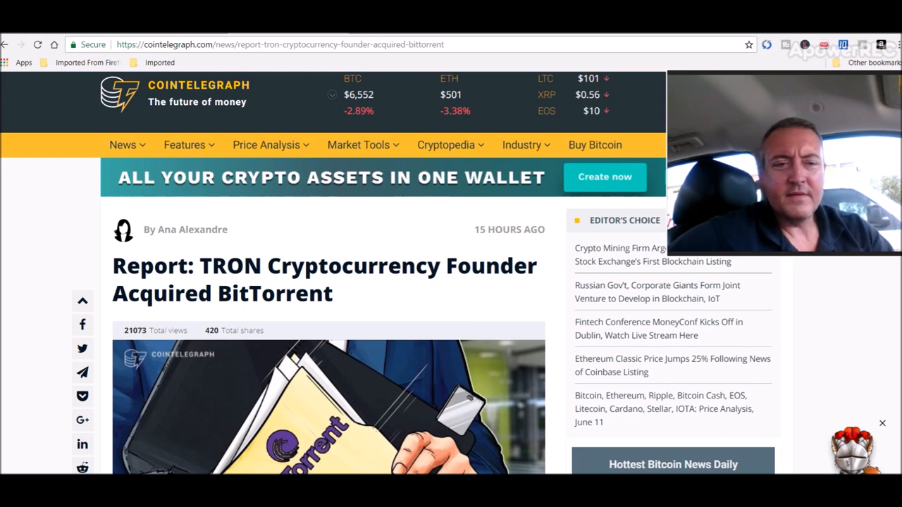
- Read the TRON article to its end and highlight TRON's $0.048 trading price
scroll("down", 3)
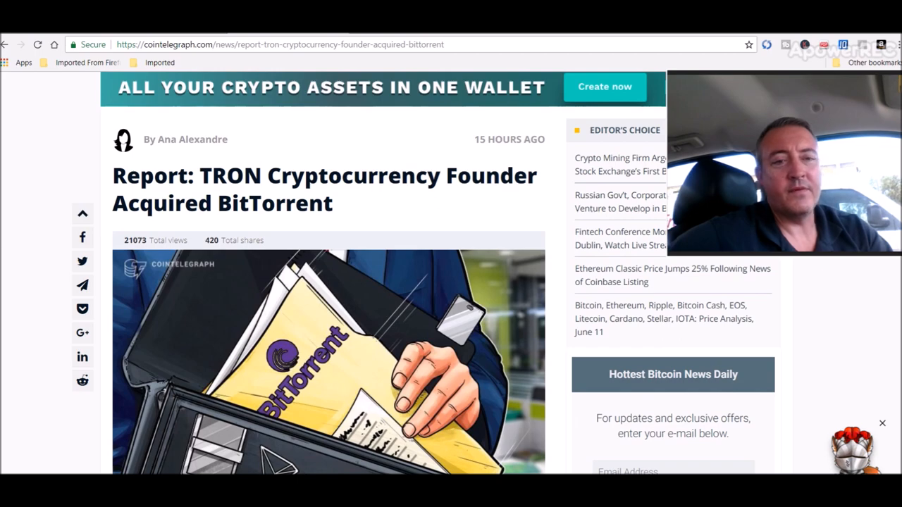
scroll("down", 3)
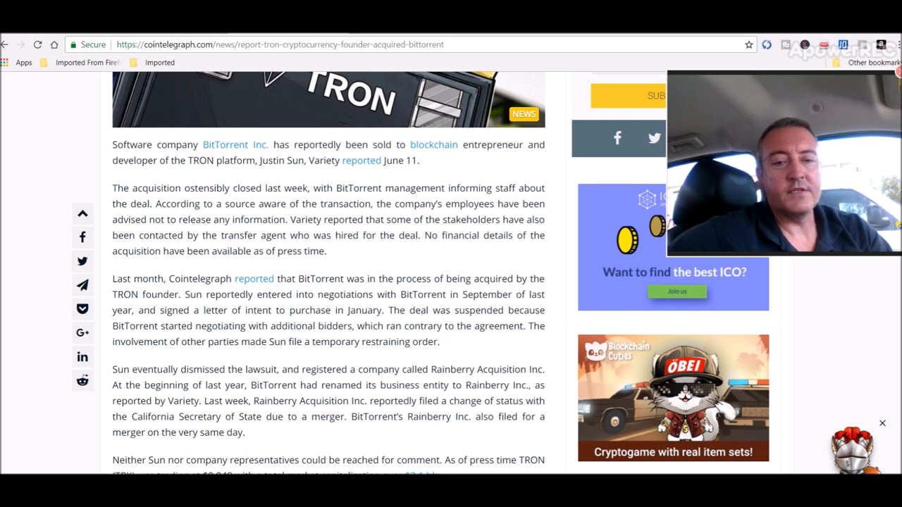
scroll("down", 3)
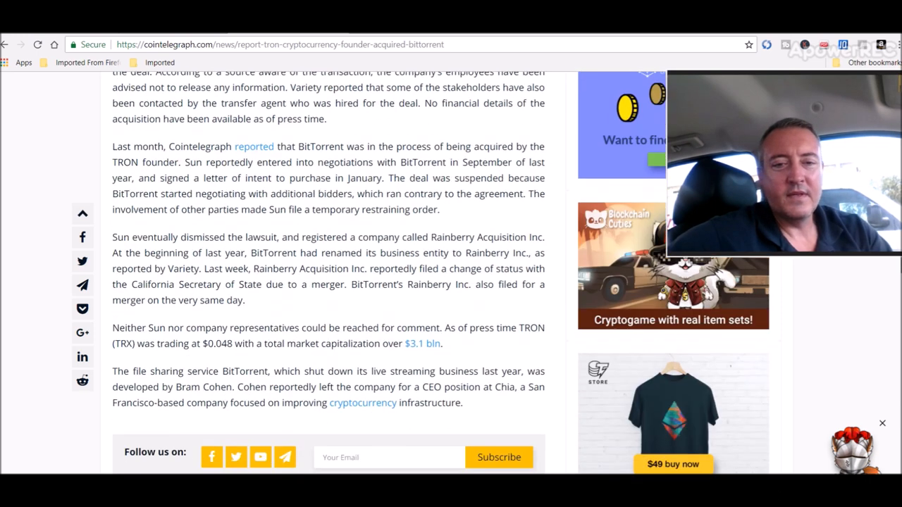
scroll("down", 3)
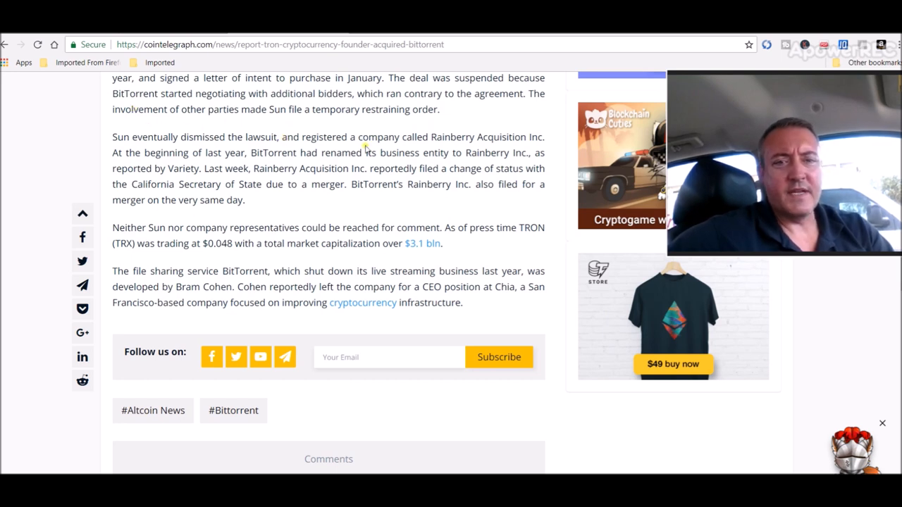
mouse_move(430, 152)
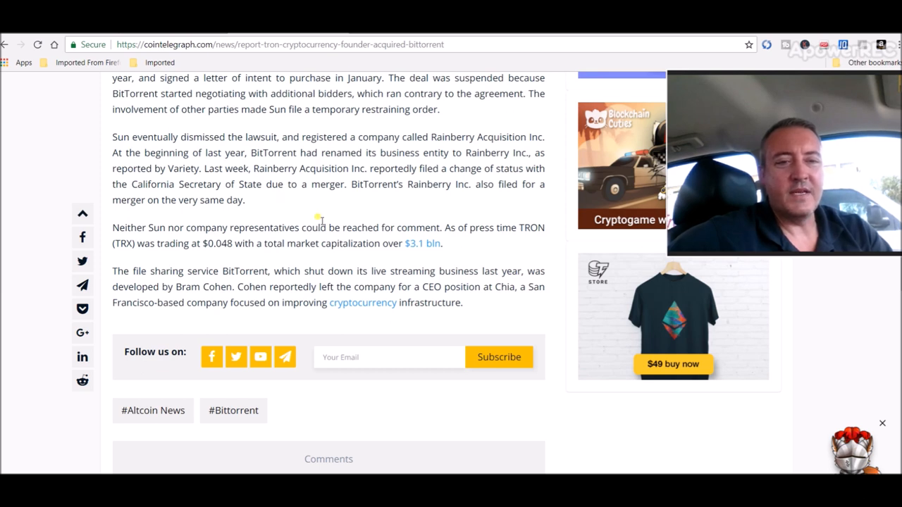
mouse_move(256, 219)
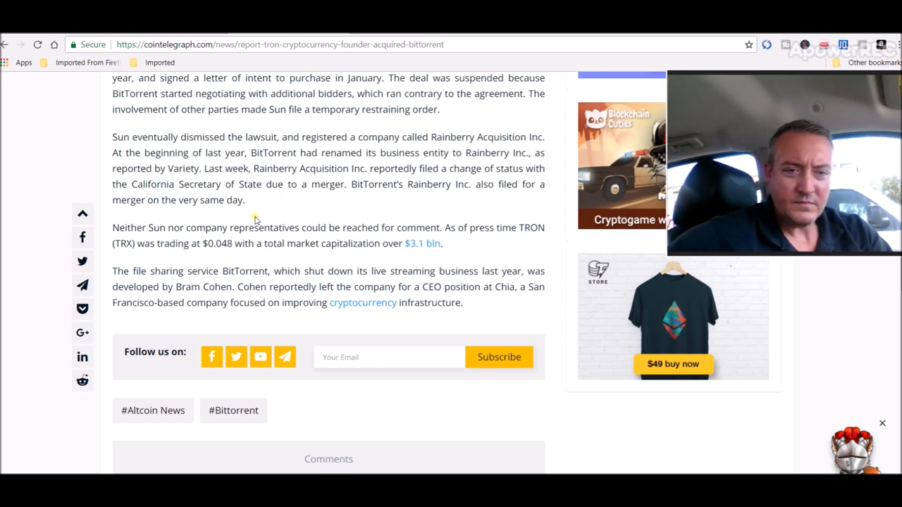
mouse_move(395, 214)
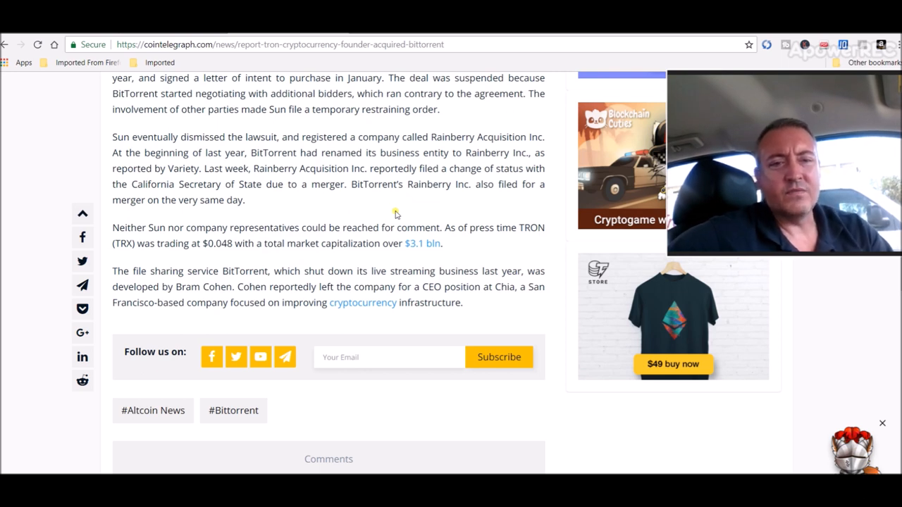
mouse_move(315, 239)
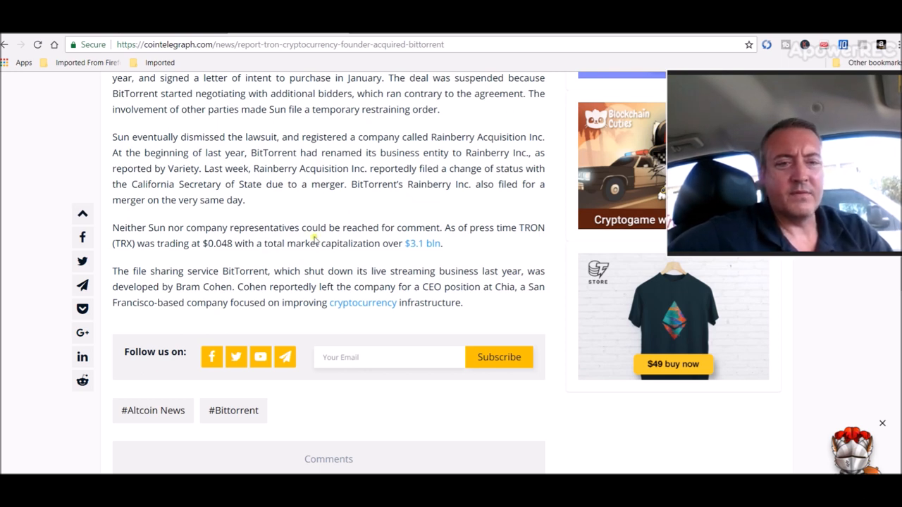
mouse_move(272, 256)
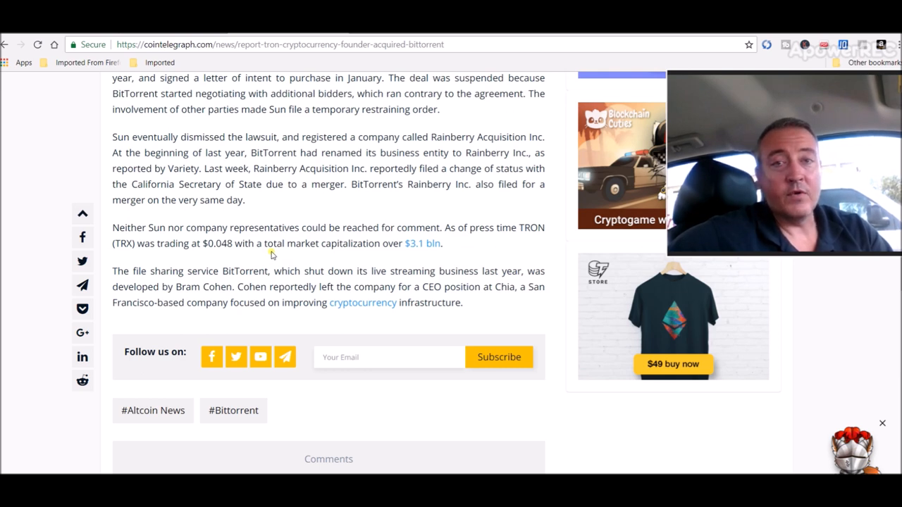
double_click(227, 244)
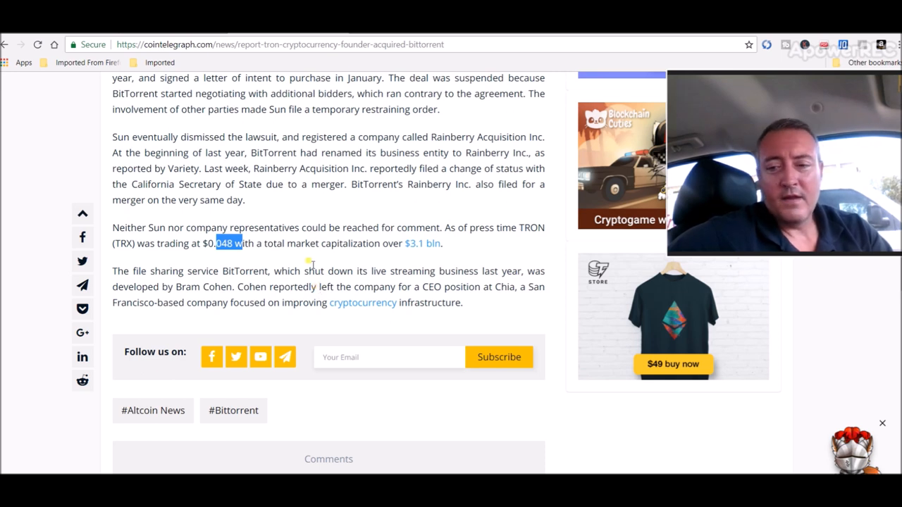
mouse_move(305, 262)
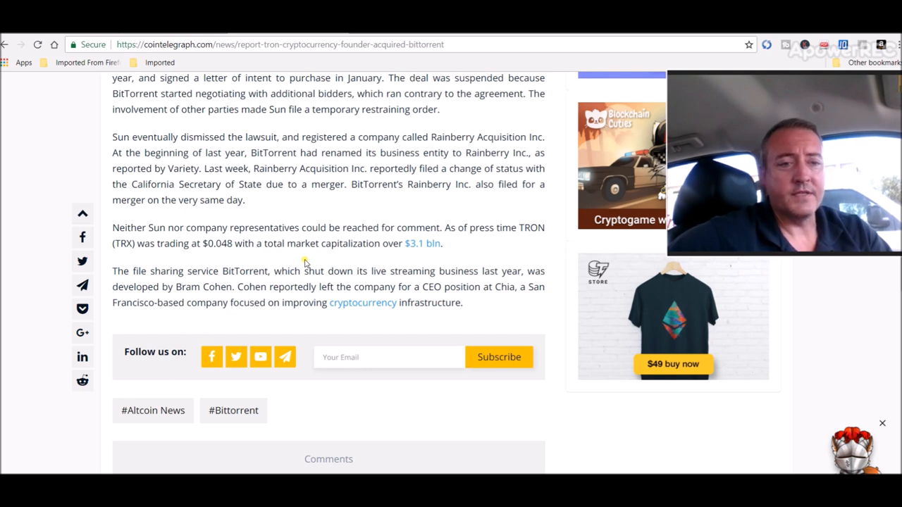
mouse_move(179, 277)
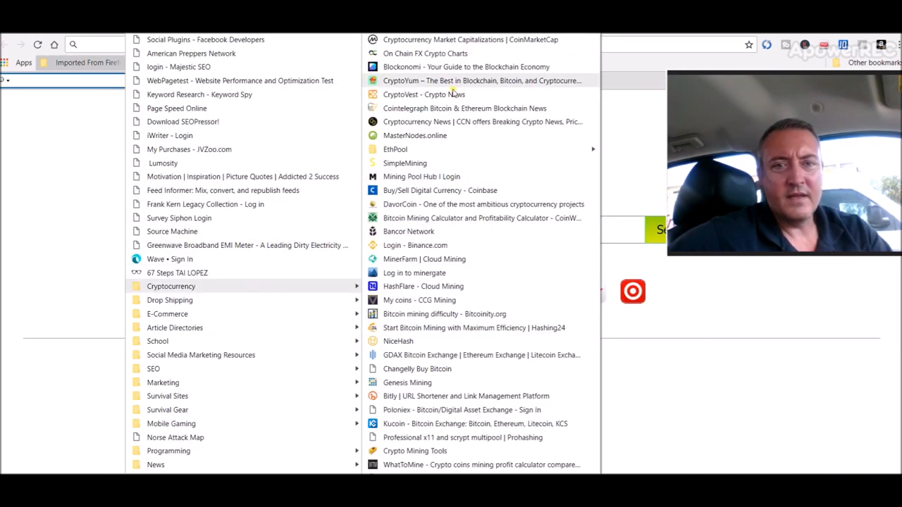
- Open CoinMarketCap's top cryptocurrencies list from bookmarks and scroll down to TRON at rank 10
left_click(470, 40)
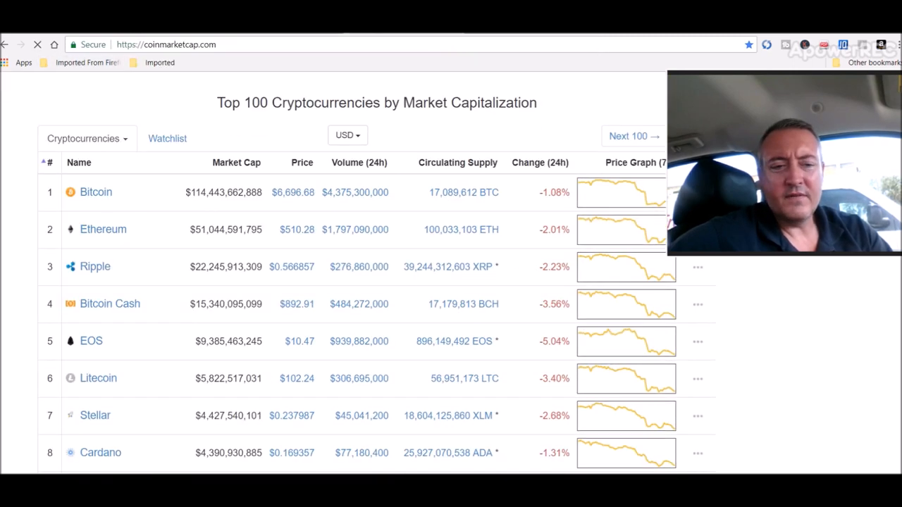
scroll("down", 3)
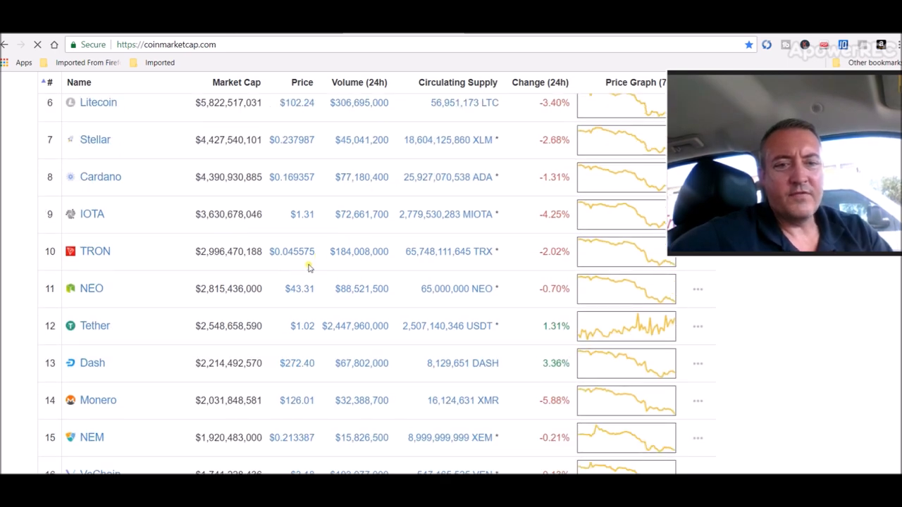
mouse_move(500, 266)
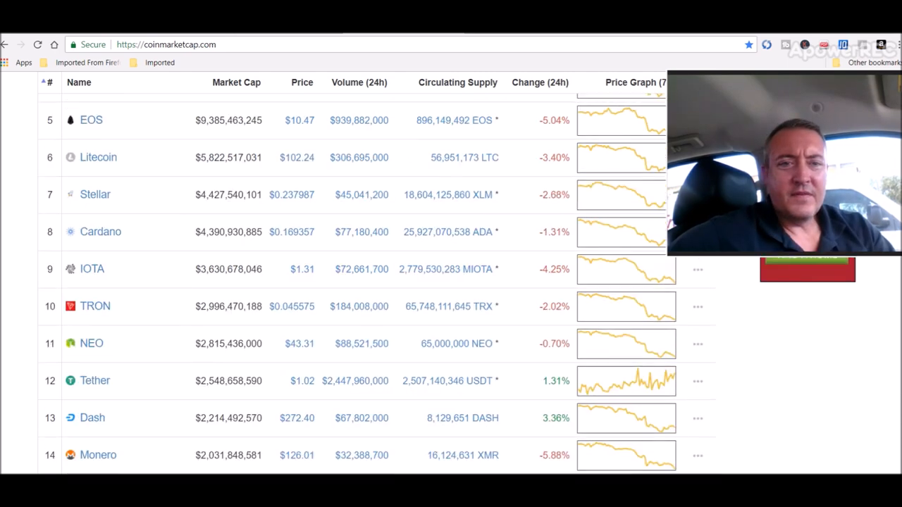
- Scroll the CoinMarketCap rankings past TRON to coins ranked in the 30s and early 40s
scroll("up", 3)
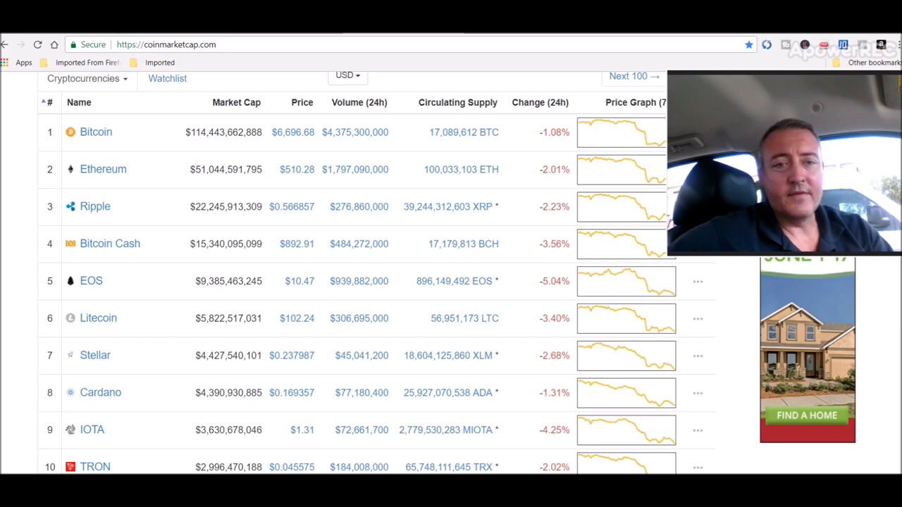
scroll("down", 3)
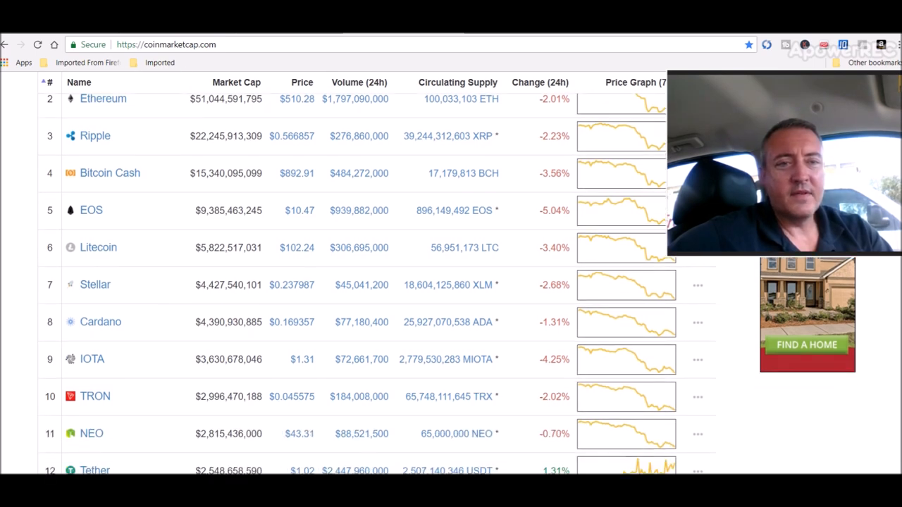
scroll("down", 3)
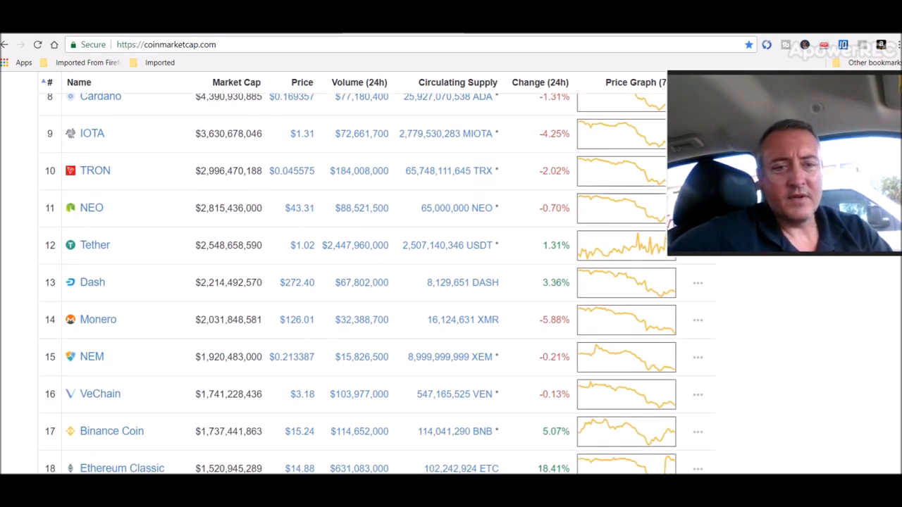
scroll("down", 3)
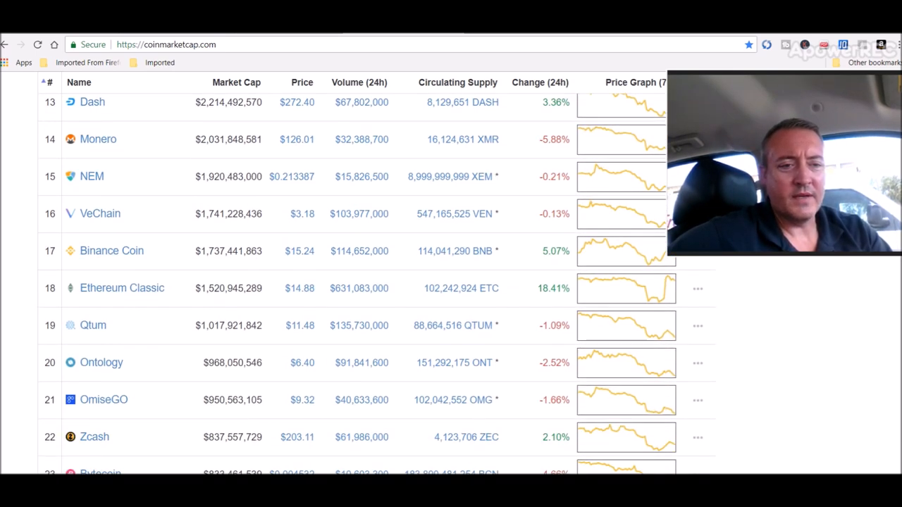
scroll("down", 3)
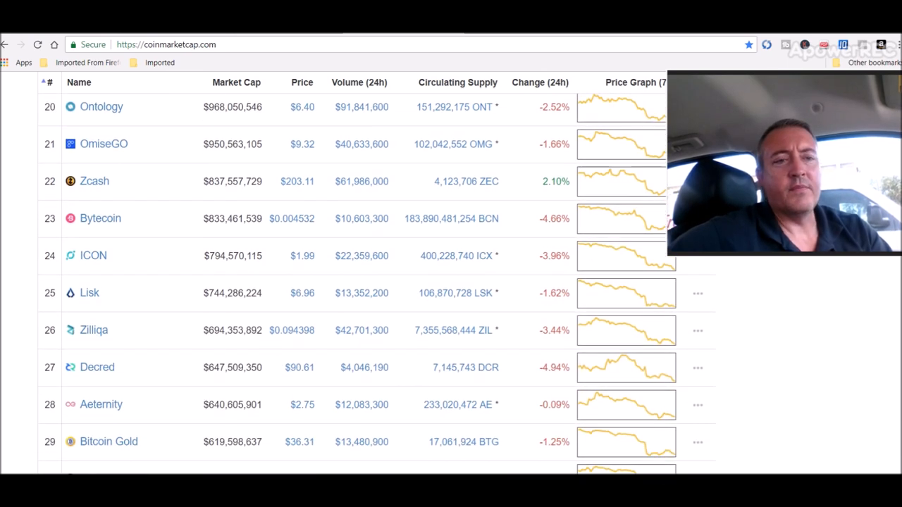
scroll("down", 3)
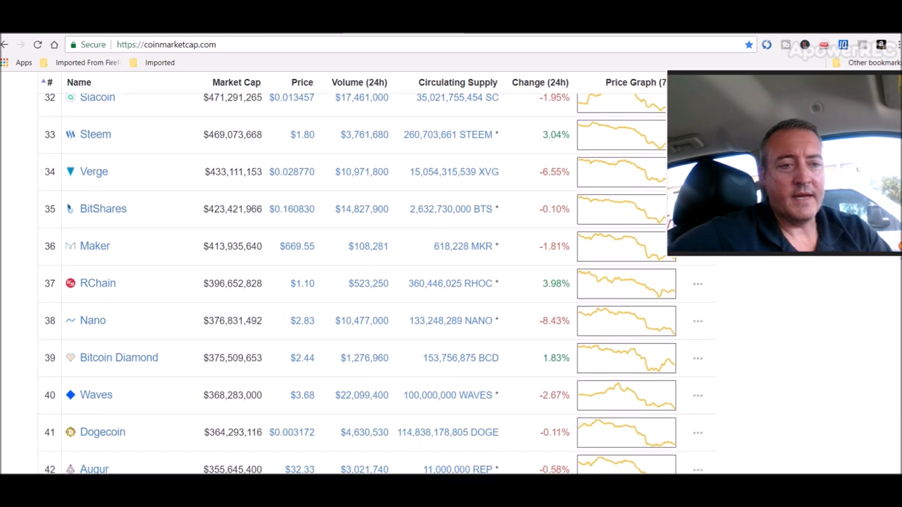
mouse_move(293, 197)
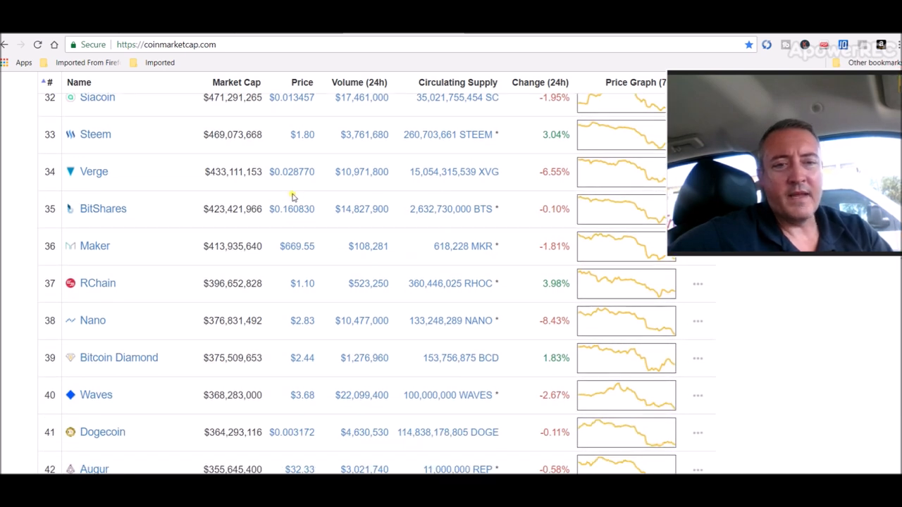
mouse_move(254, 202)
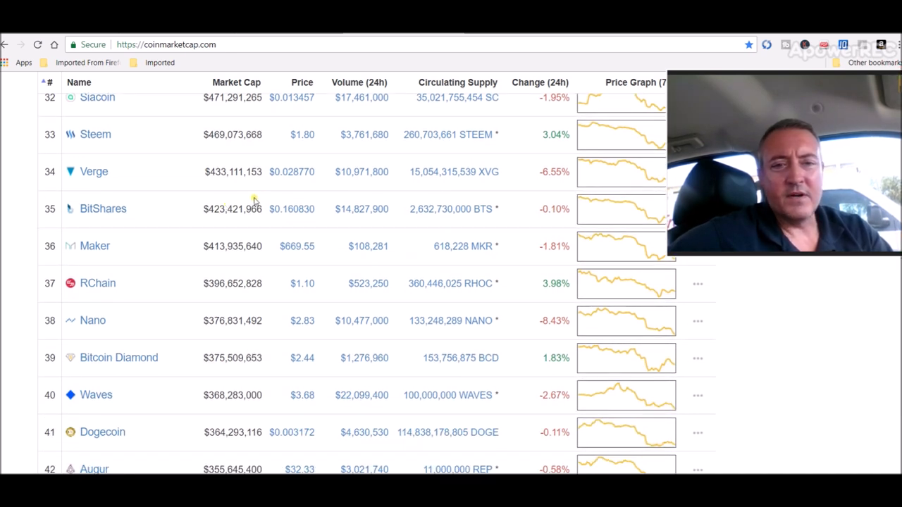
mouse_move(288, 188)
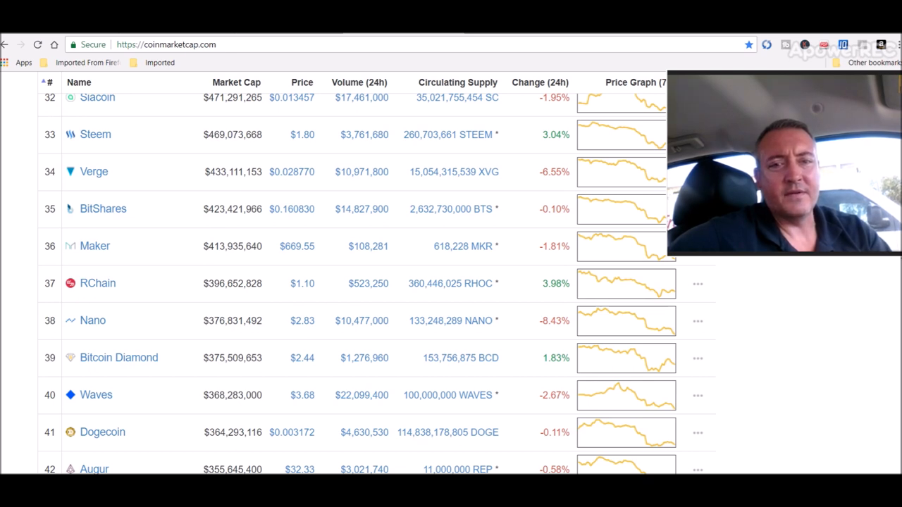
mouse_move(411, 163)
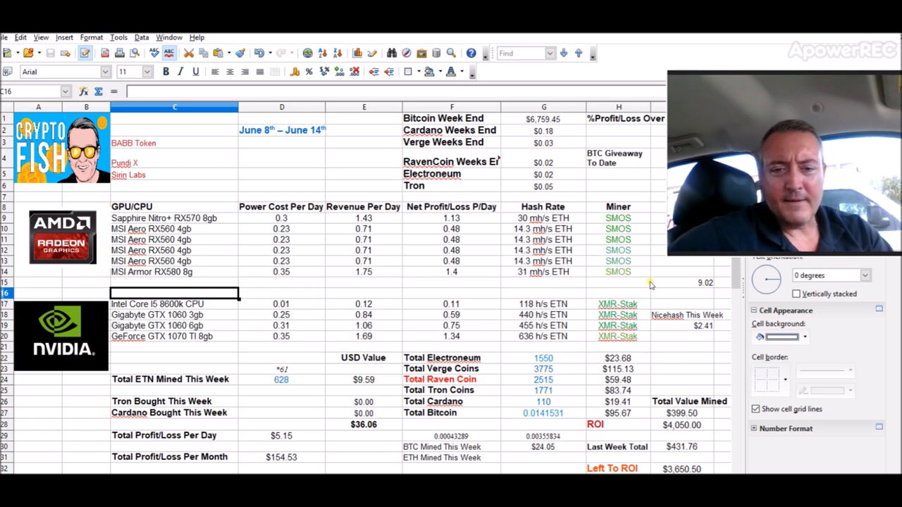
- Check the weekly USD total, ETN mined, and the Verge, Raven and Tron coin totals
left_click(363, 424)
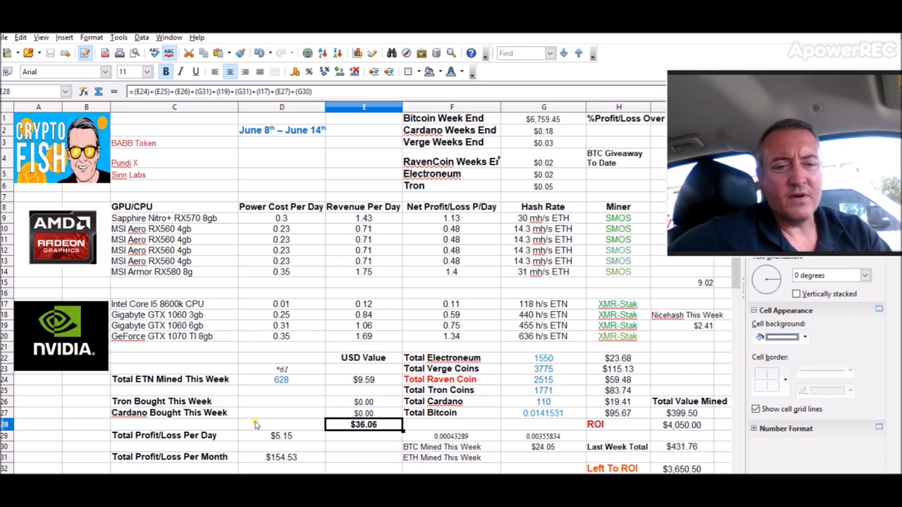
left_click(281, 379)
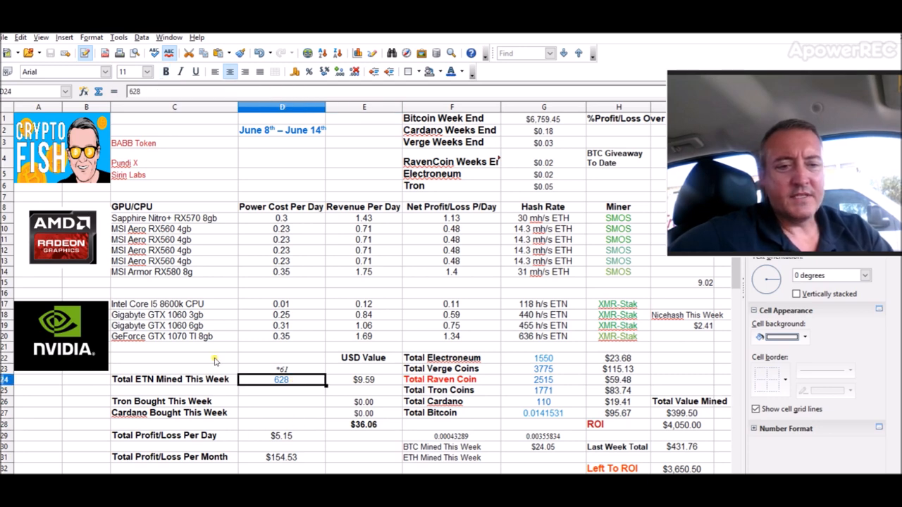
mouse_move(502, 374)
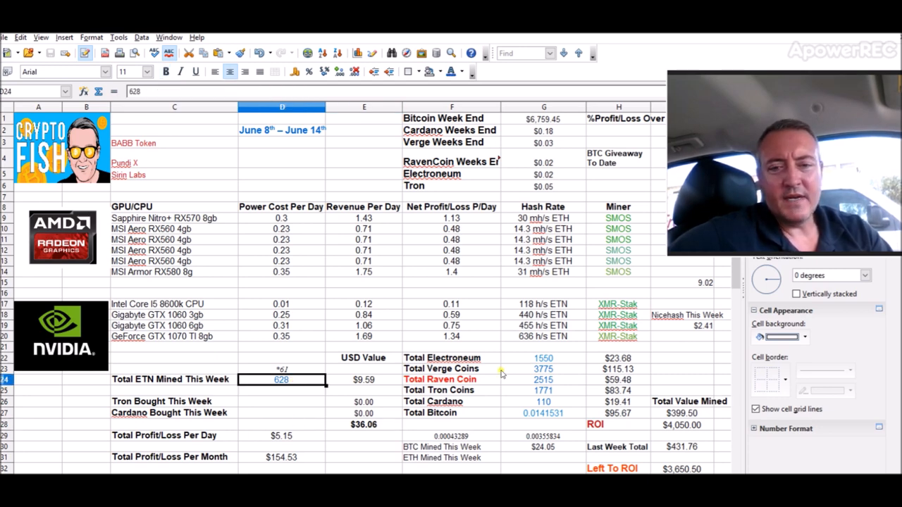
left_click(543, 358)
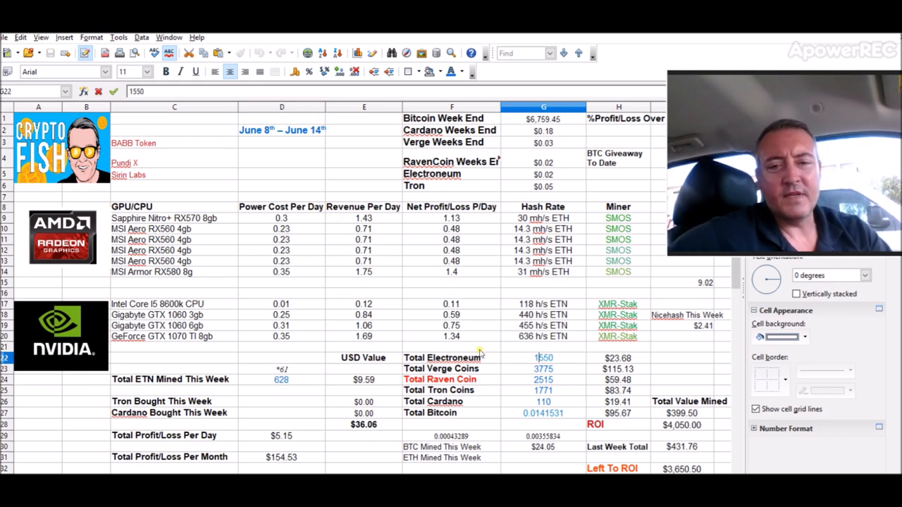
mouse_move(563, 374)
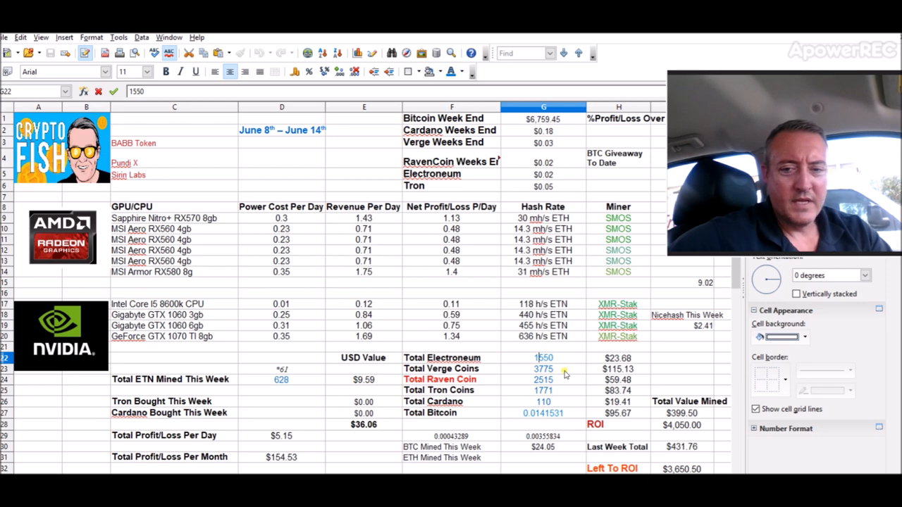
left_click(543, 369)
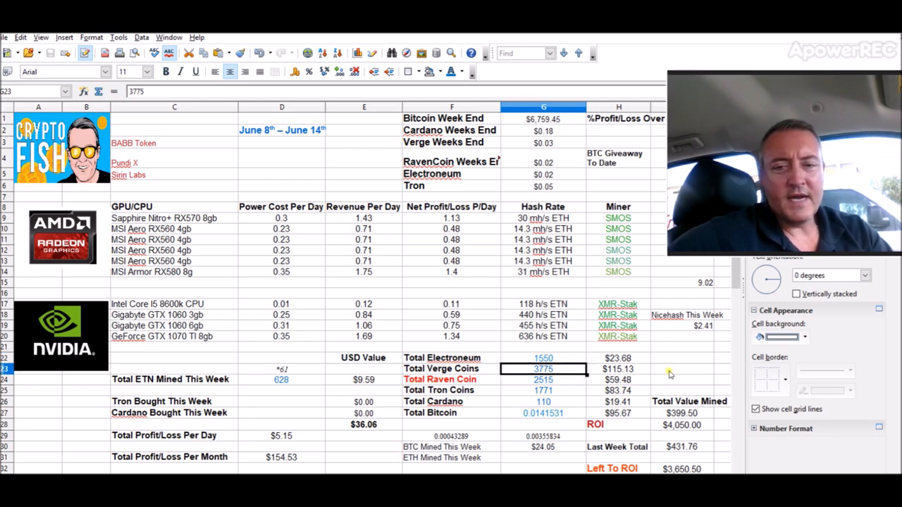
left_click(543, 379)
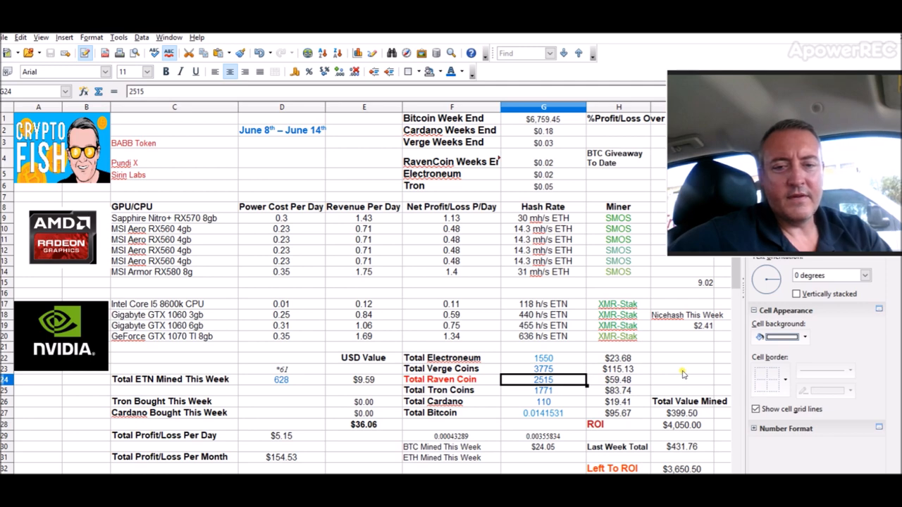
left_click(544, 391)
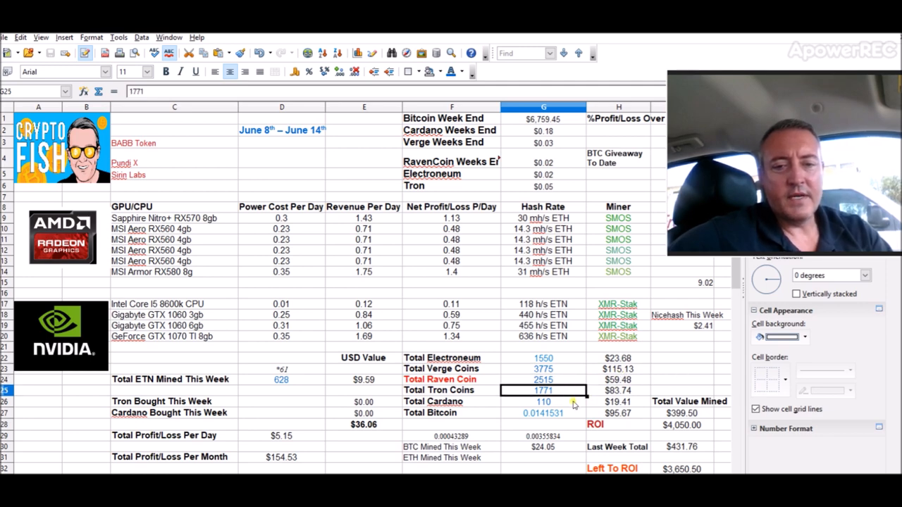
- Check the Cardano and Bitcoin totals, BTC mined, ETN's USD value and the Total Value Mined formula
left_click(543, 401)
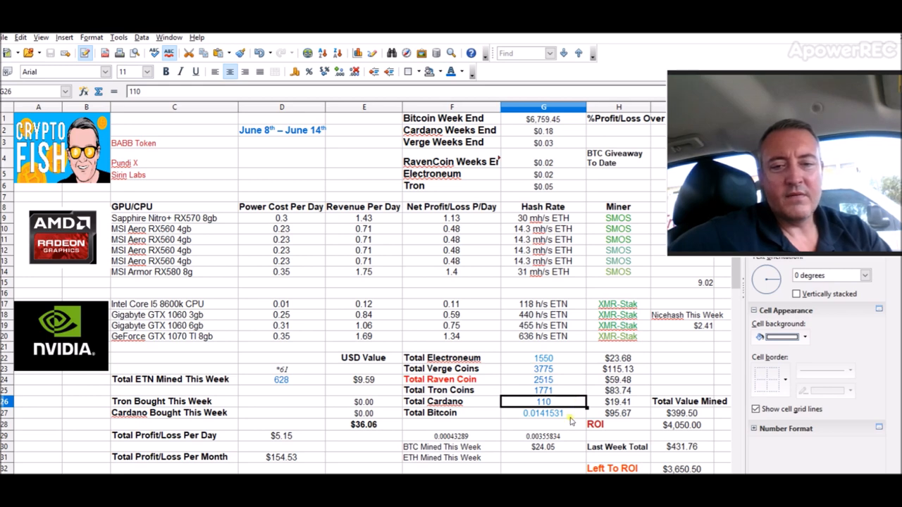
left_click(543, 412)
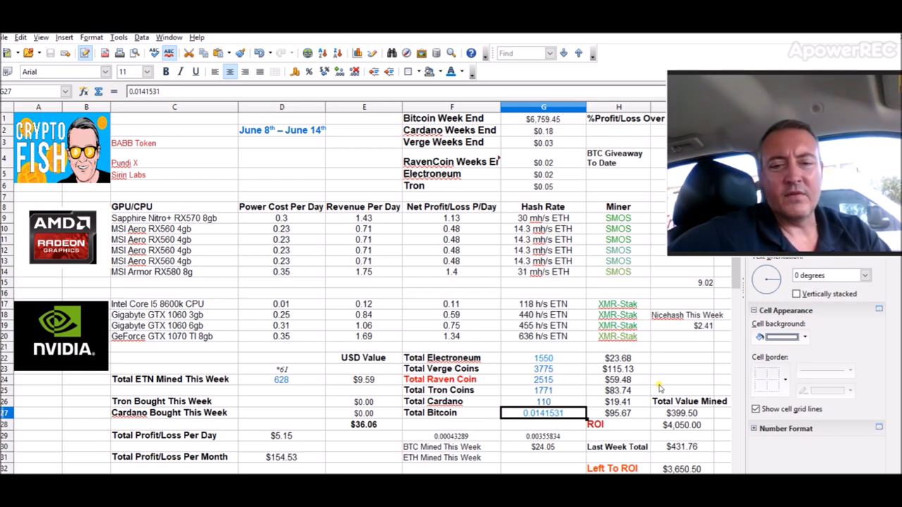
left_click(543, 446)
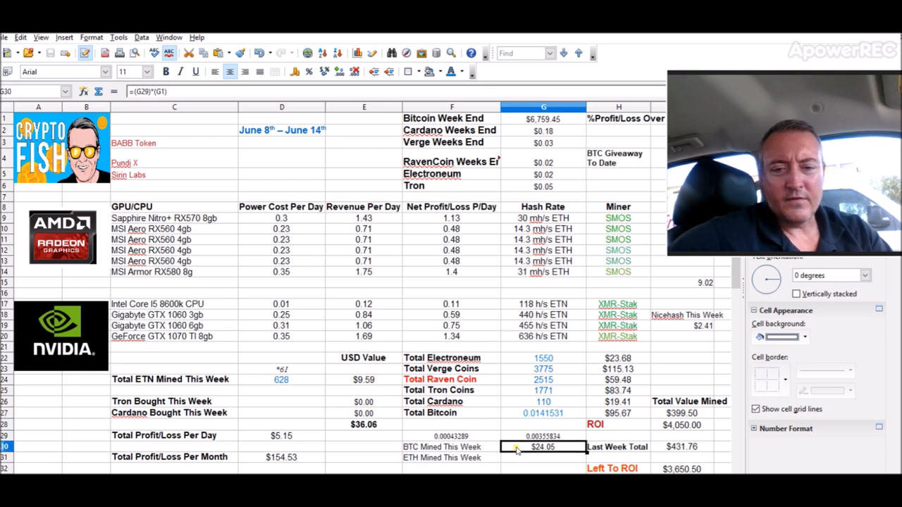
left_click(364, 380)
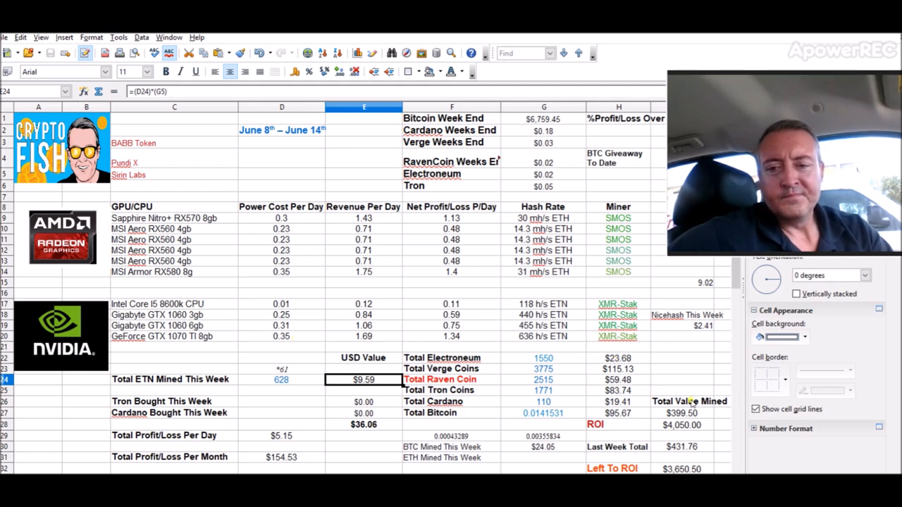
left_click(682, 412)
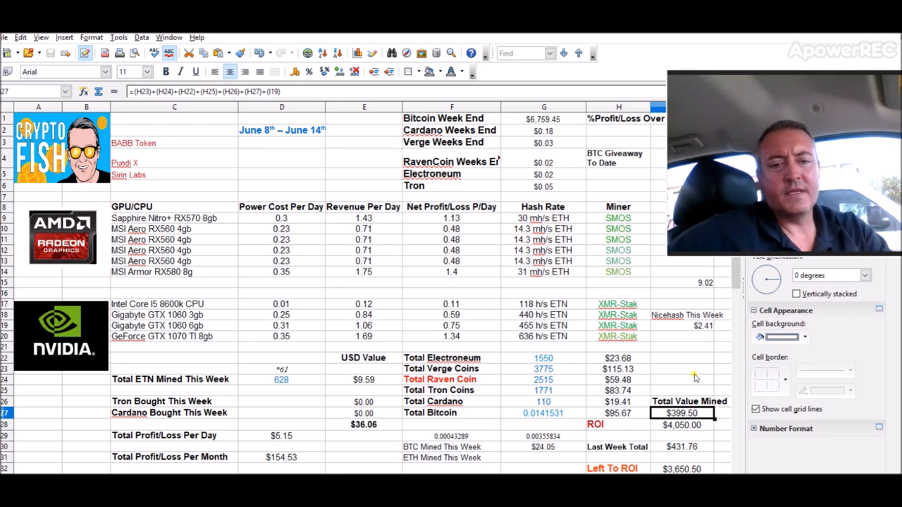
left_click(543, 413)
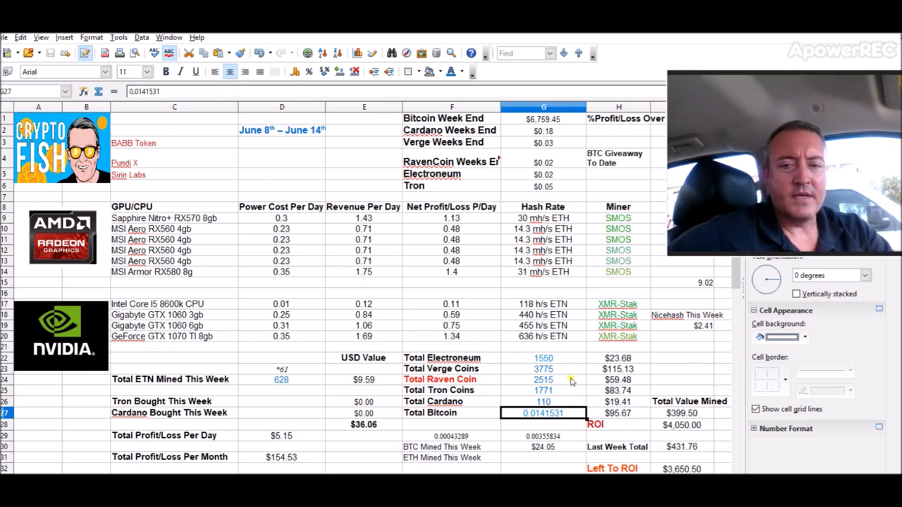
mouse_move(553, 419)
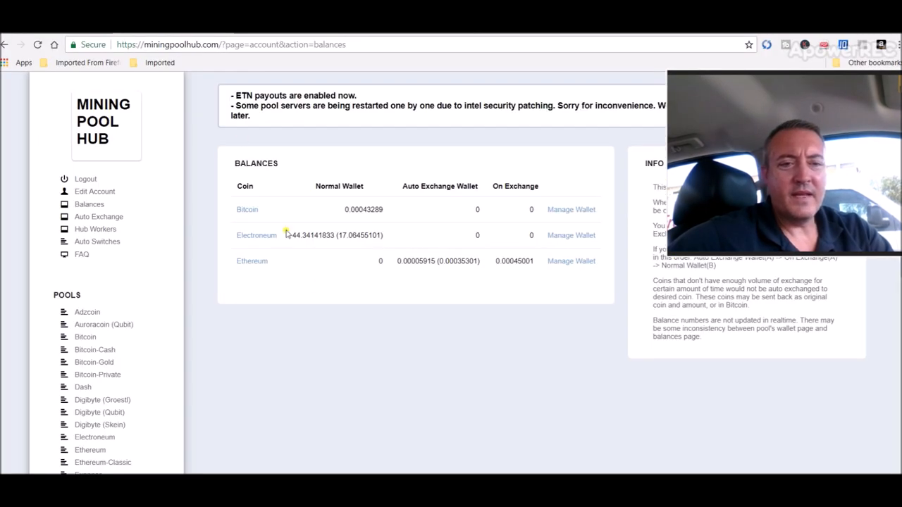
- Refresh the balances, then view the Ethereum pool dashboard's hashrate and ETH account balance
left_click(38, 44)
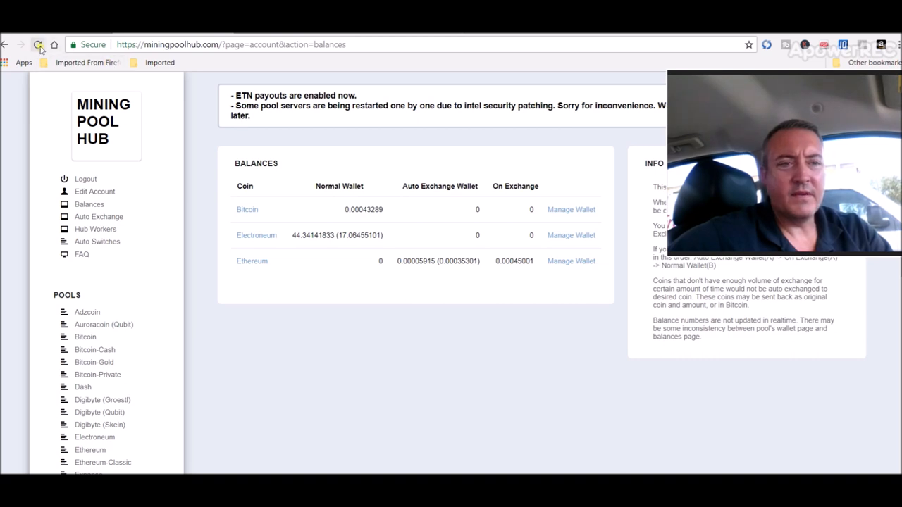
left_click(37, 44)
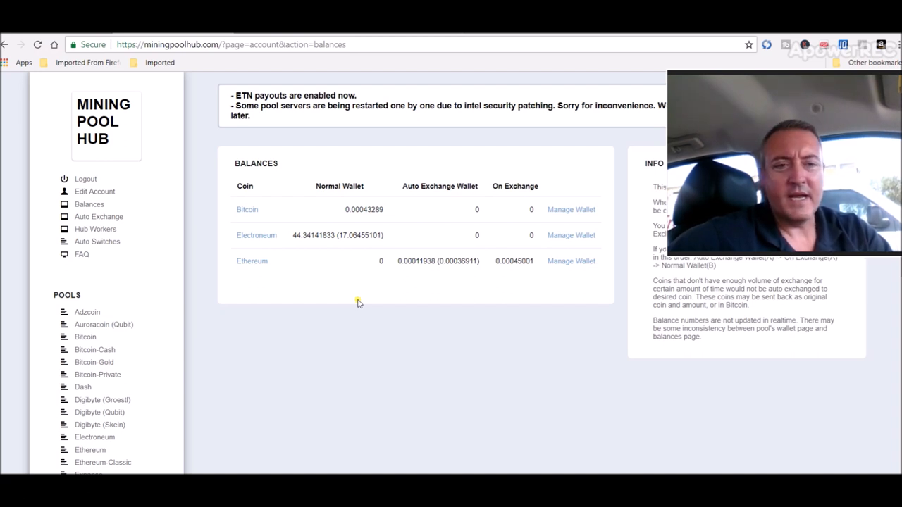
mouse_move(370, 278)
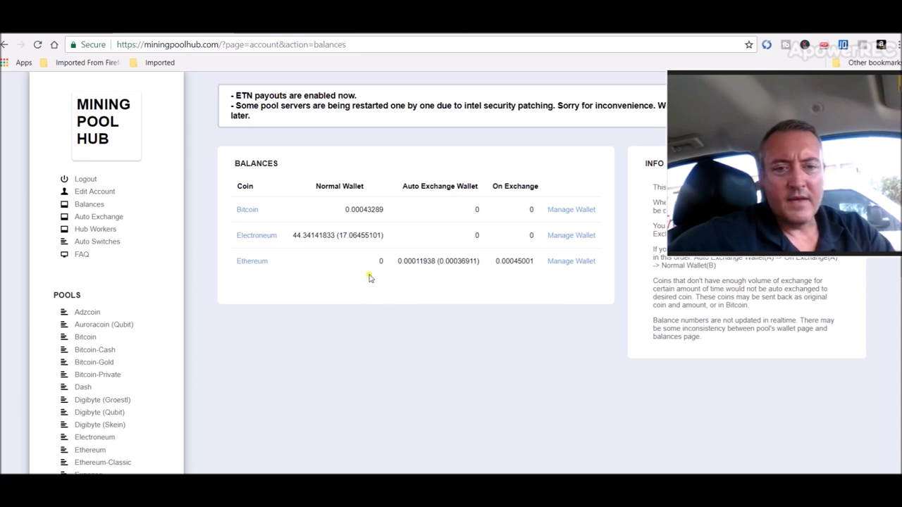
mouse_move(367, 296)
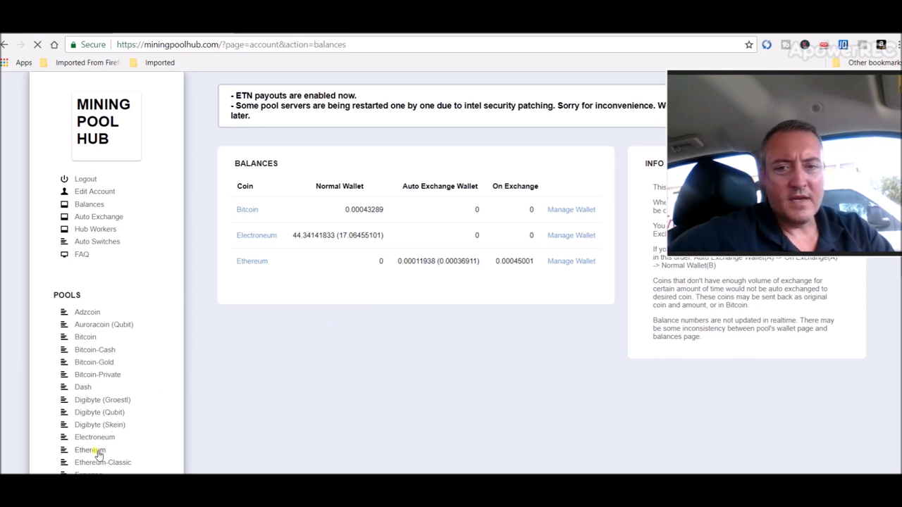
left_click(90, 449)
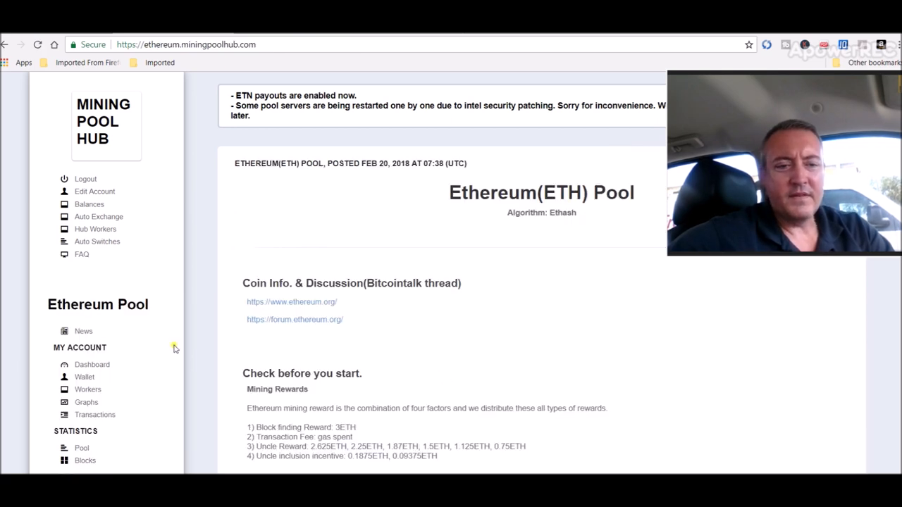
left_click(91, 365)
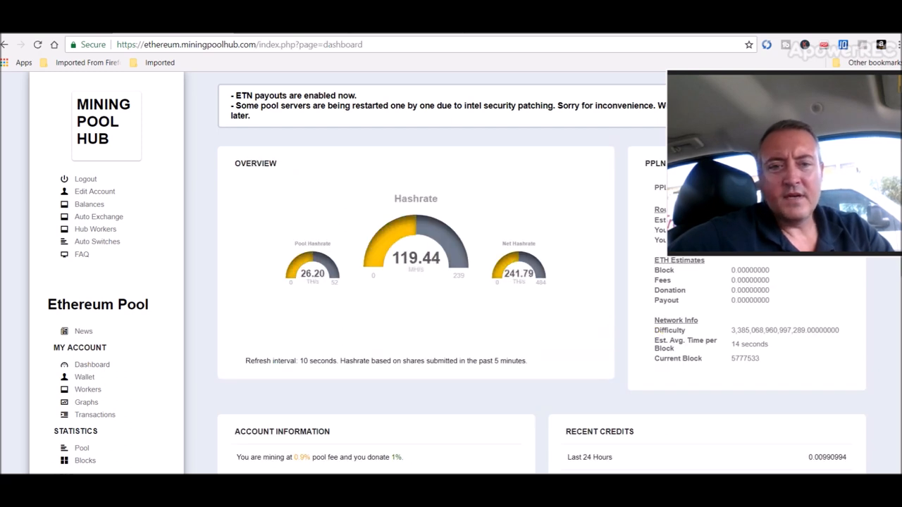
scroll("down", 3)
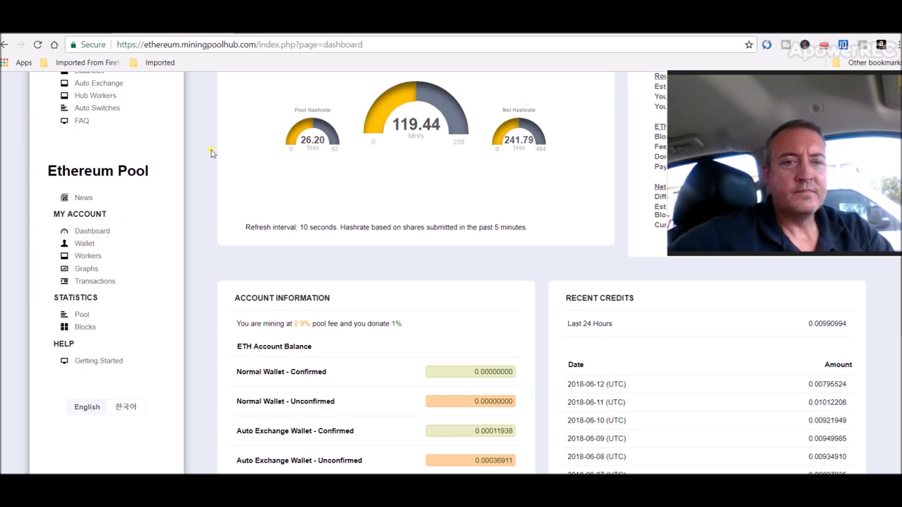
scroll("up", 3)
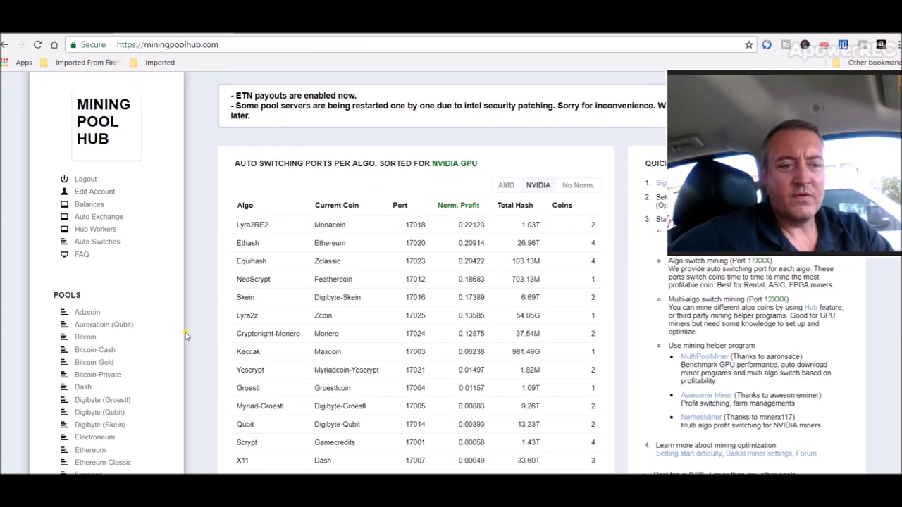
mouse_move(96, 428)
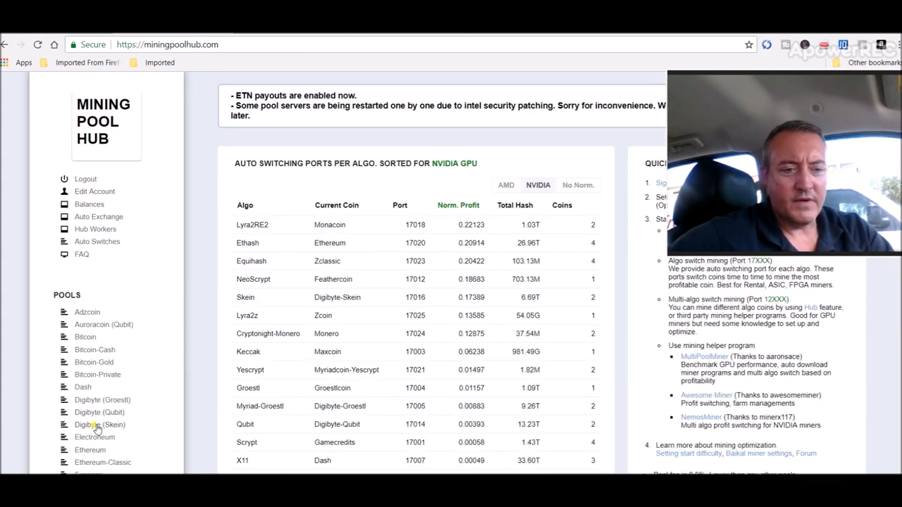
- Open the Electroneum pool dashboard and scroll to the ETN balance showing about 190.9 ETN credited in 24h
left_click(94, 437)
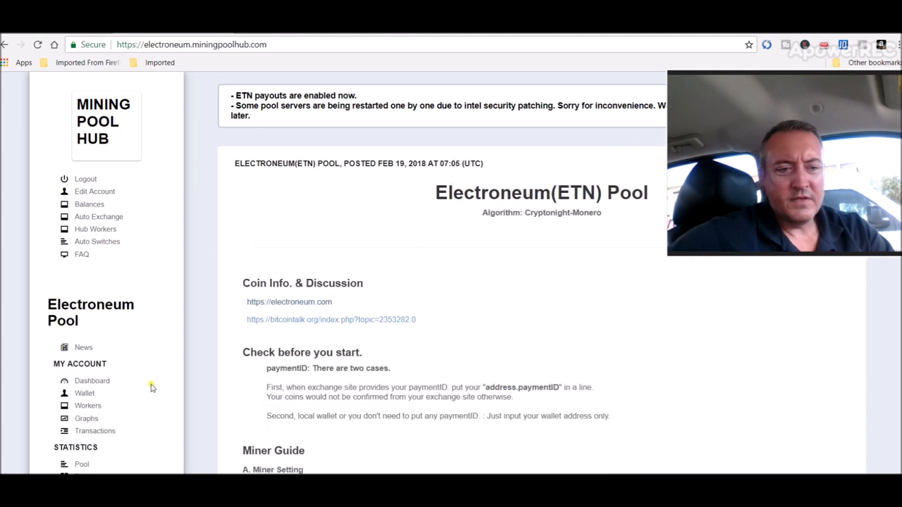
left_click(91, 381)
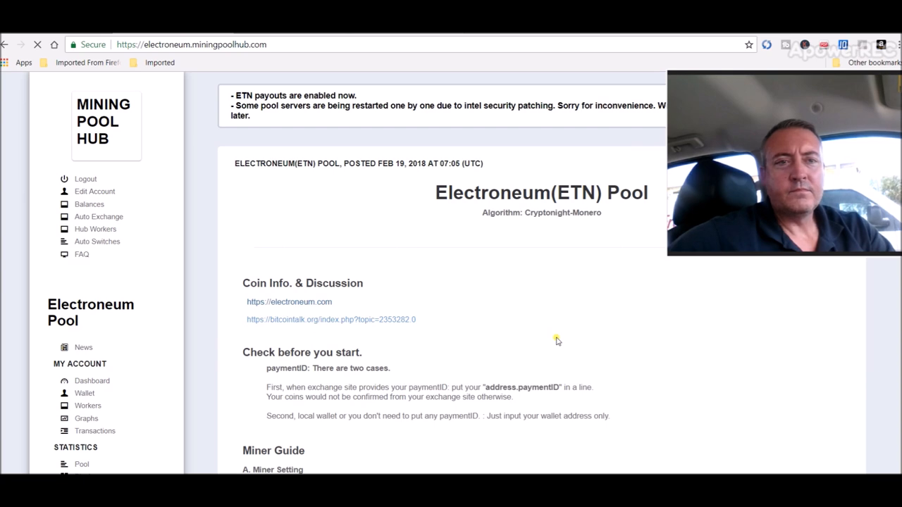
left_click(92, 381)
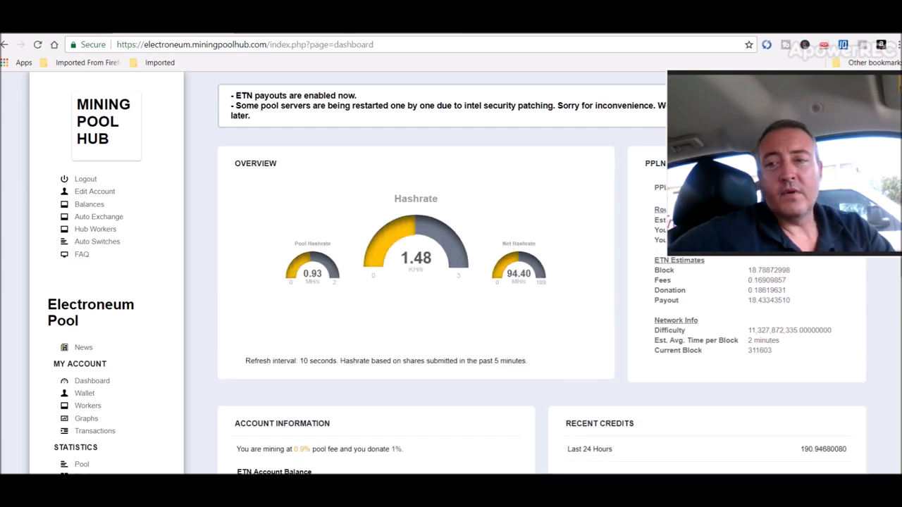
scroll("down", 3)
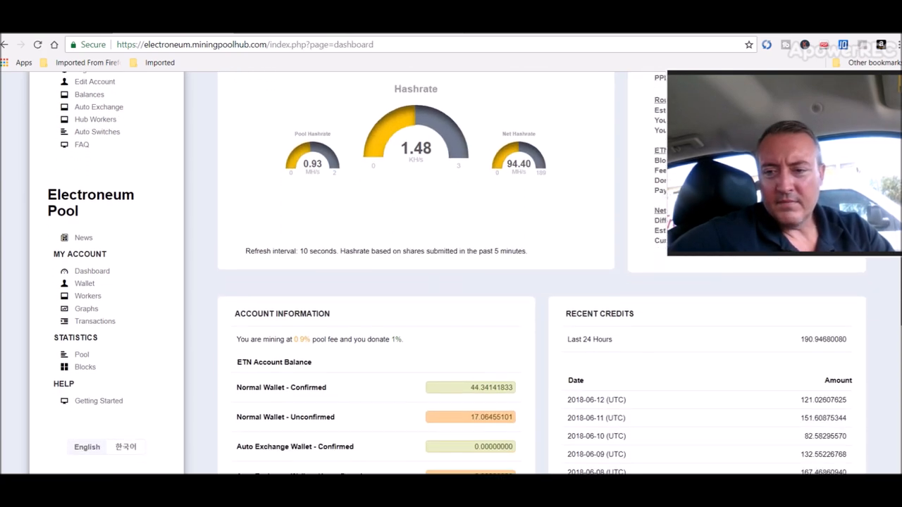
scroll("down", 3)
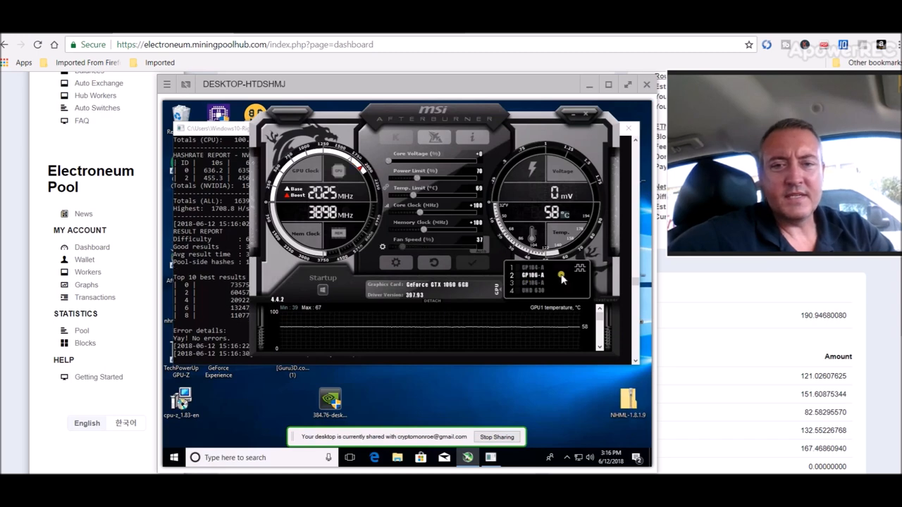
- View another GPU's stats in MSI Afterburner, then close the remote desktop window
left_click(536, 282)
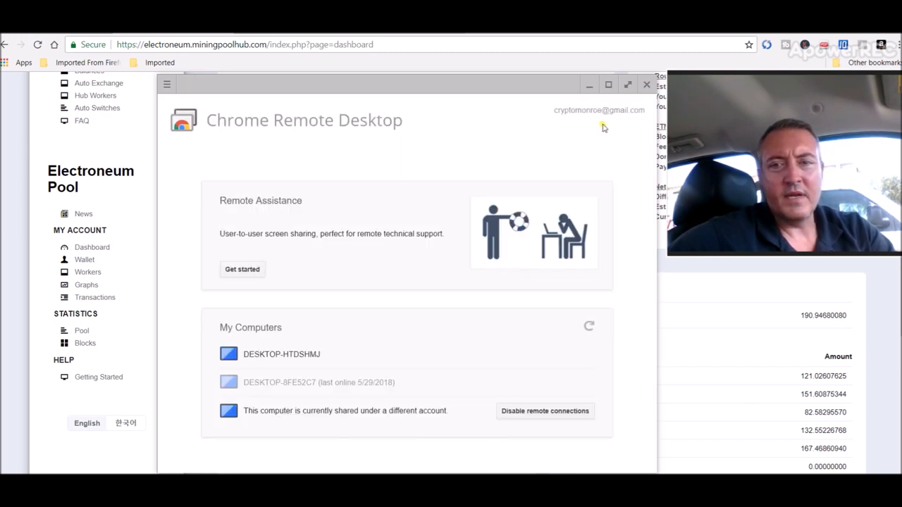
left_click(646, 84)
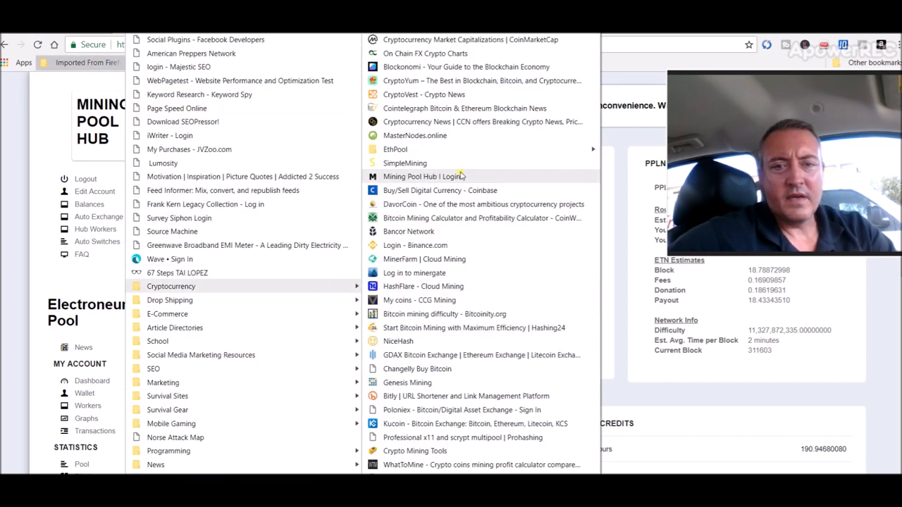
- Open the SimpleMining RigList showing the AMD rig at 119.42 MH/s and the Nvidia rig off
left_click(404, 163)
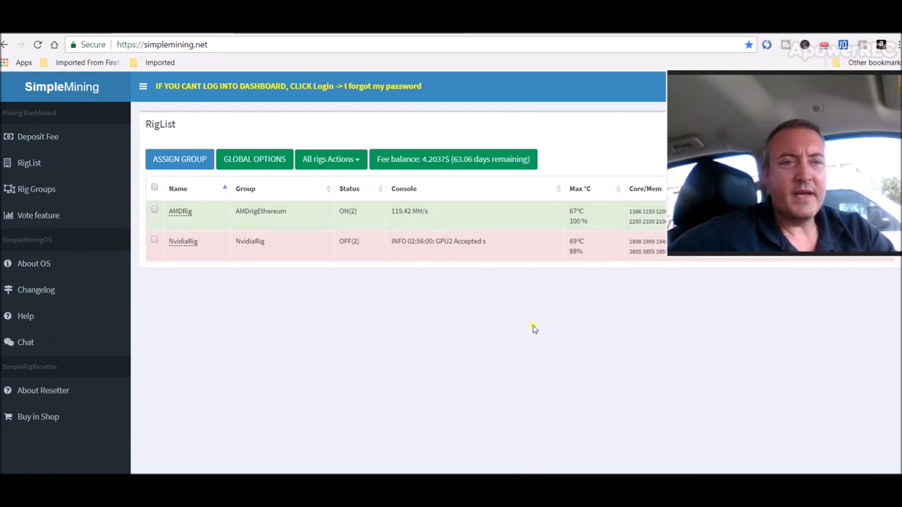
mouse_move(563, 320)
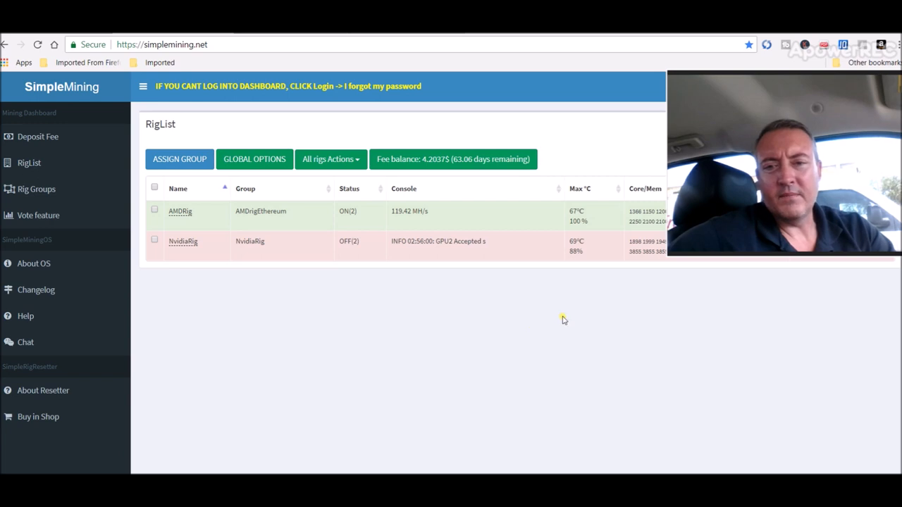
mouse_move(579, 212)
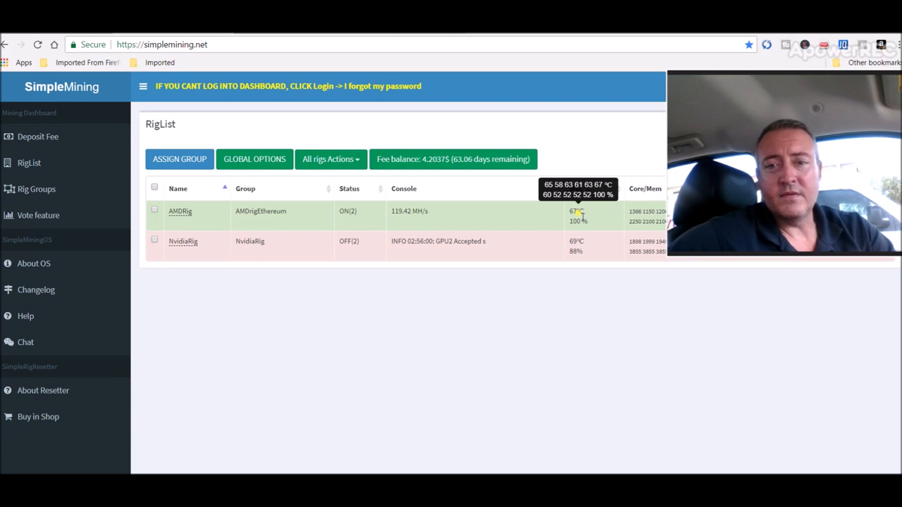
mouse_move(690, 361)
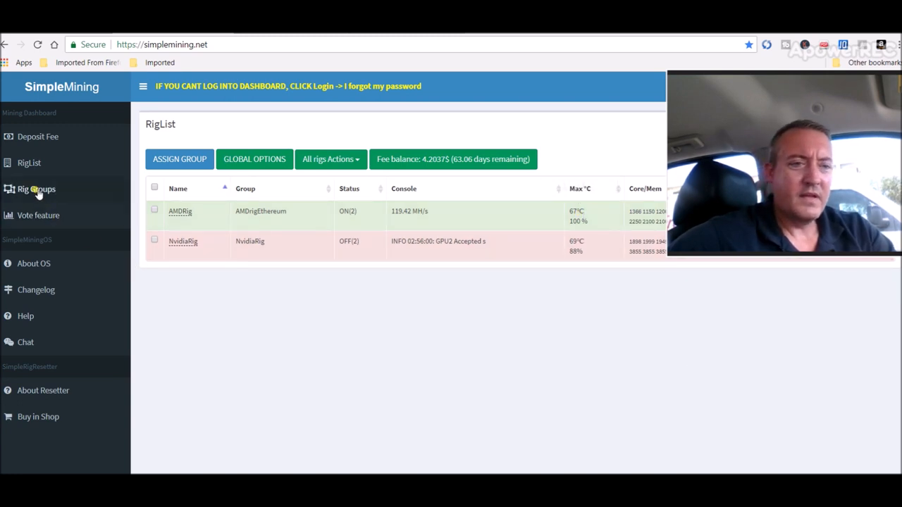
- Open the Rig Groups page and view the miner programs for the AMDrigEthereum group
left_click(36, 188)
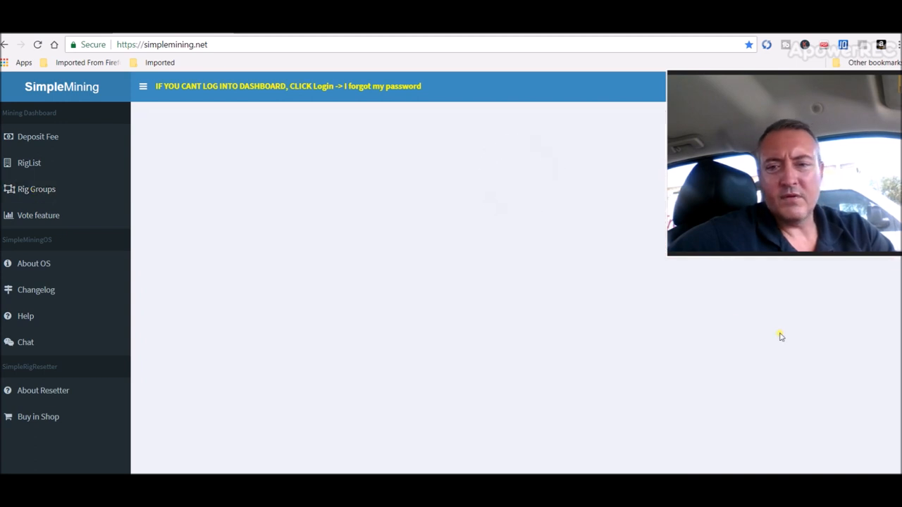
left_click(35, 189)
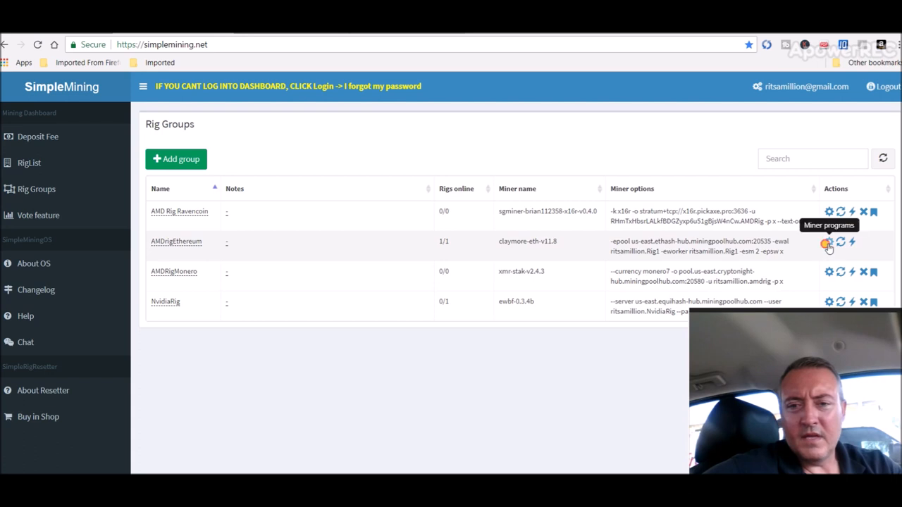
left_click(828, 242)
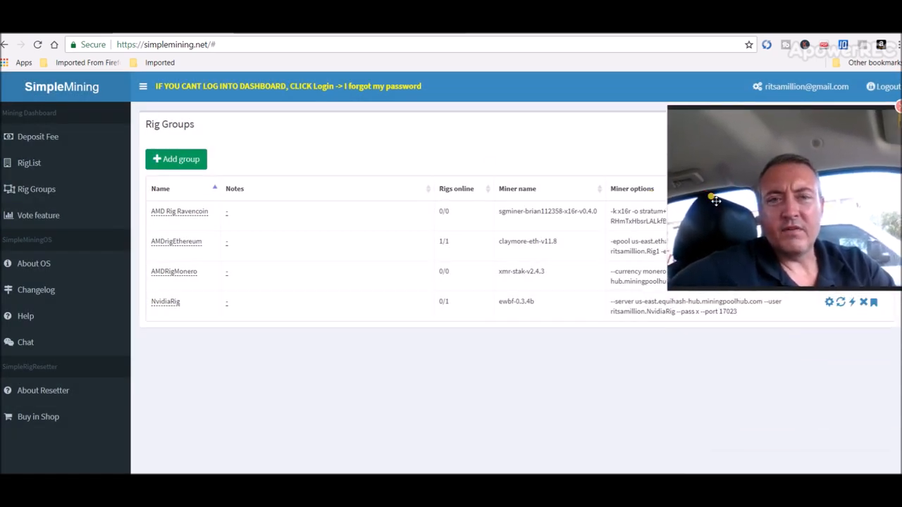
mouse_move(527, 118)
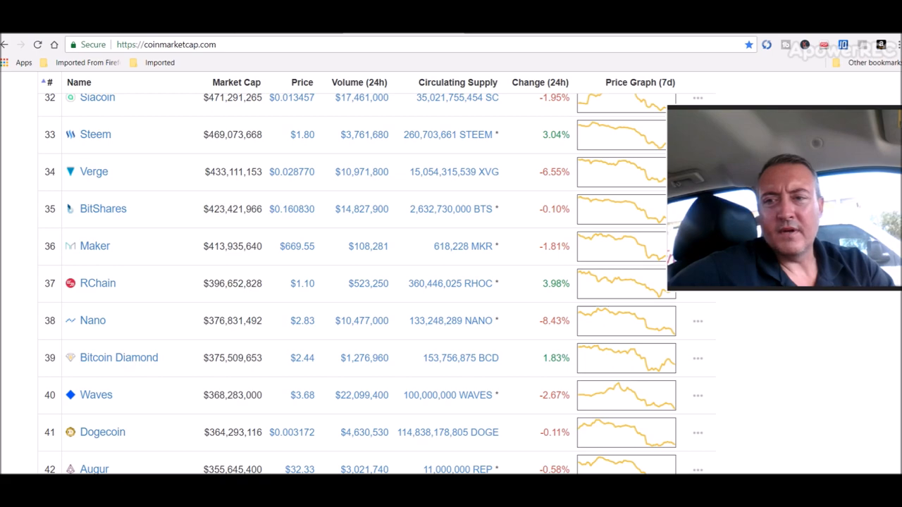
- Sort the top 100 by 24h change, biggest gainers first, and open Ethereum Classic's page (up 17.31%)
scroll("up", 3)
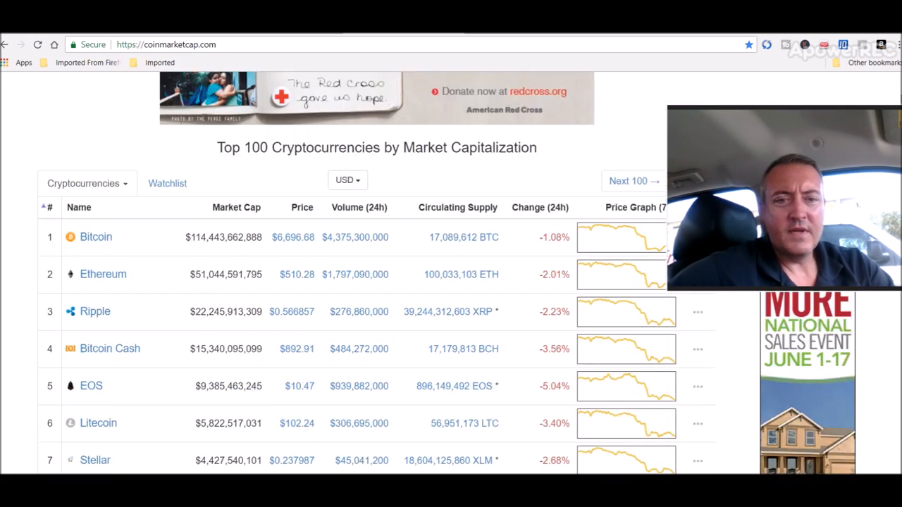
mouse_move(285, 263)
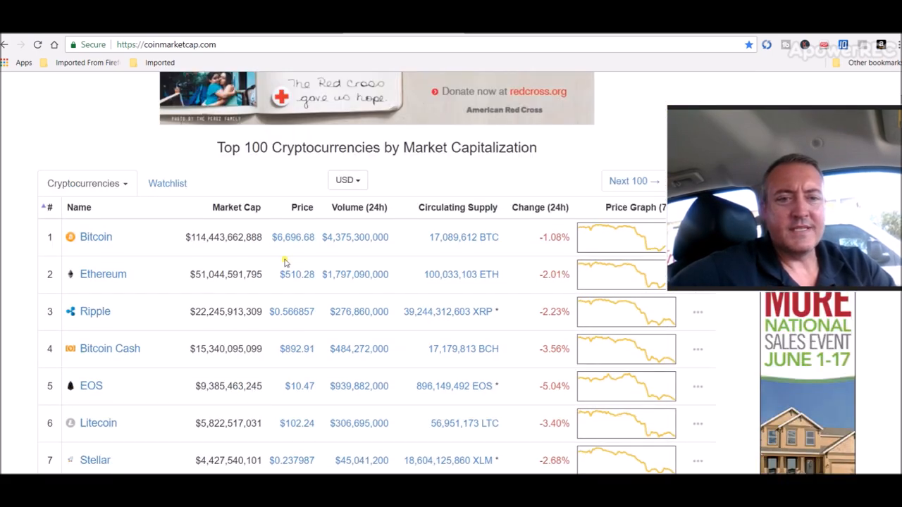
mouse_move(331, 261)
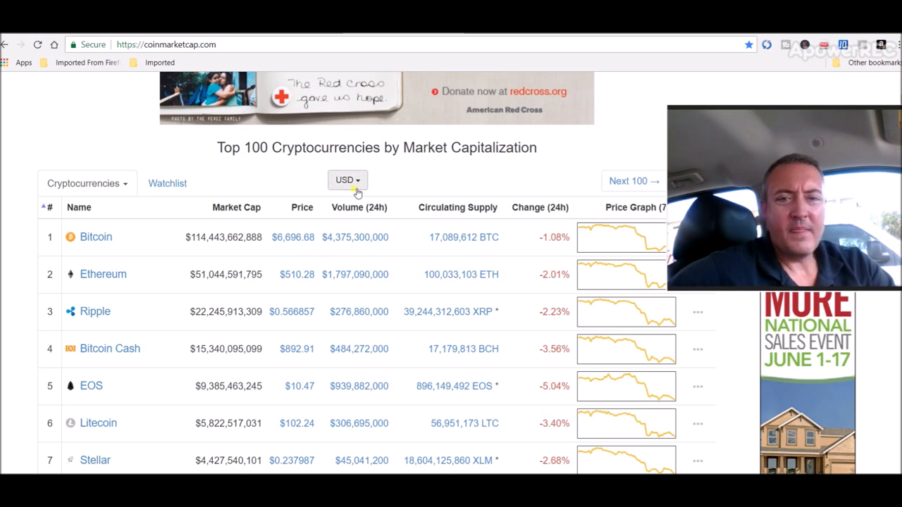
left_click(539, 207)
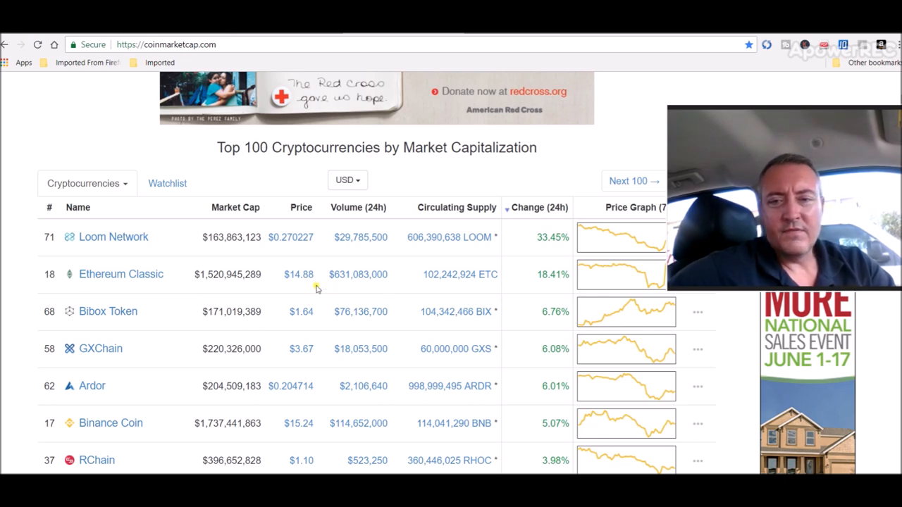
mouse_move(426, 301)
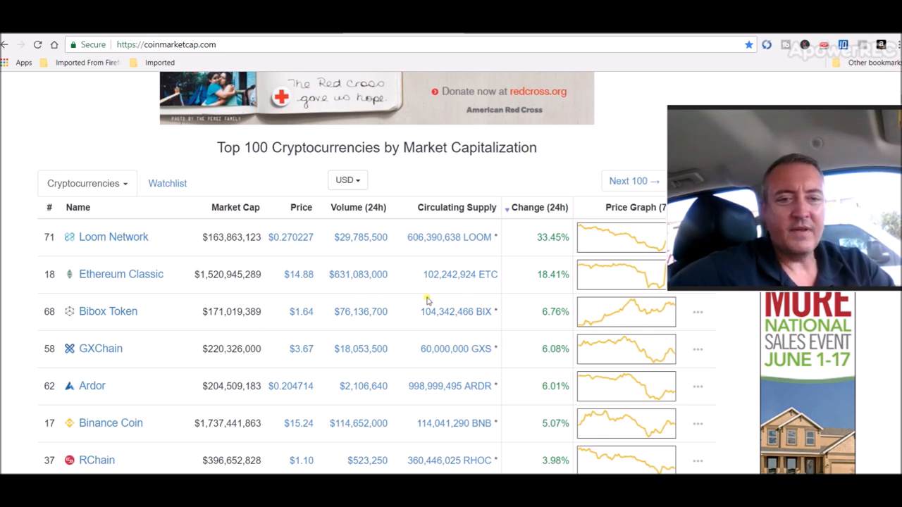
left_click(121, 274)
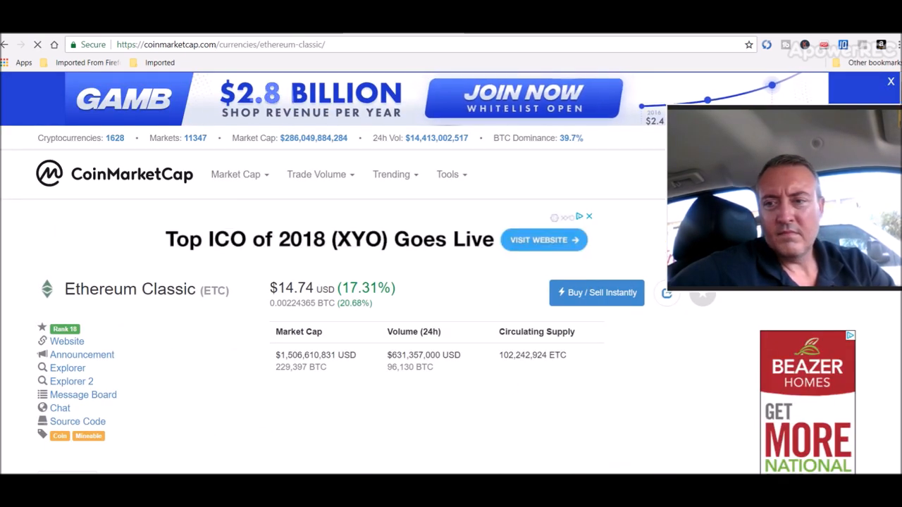
- Scroll down Ethereum Classic's page to its all-time price chart from July 2016 to June 2018
scroll("down", 3)
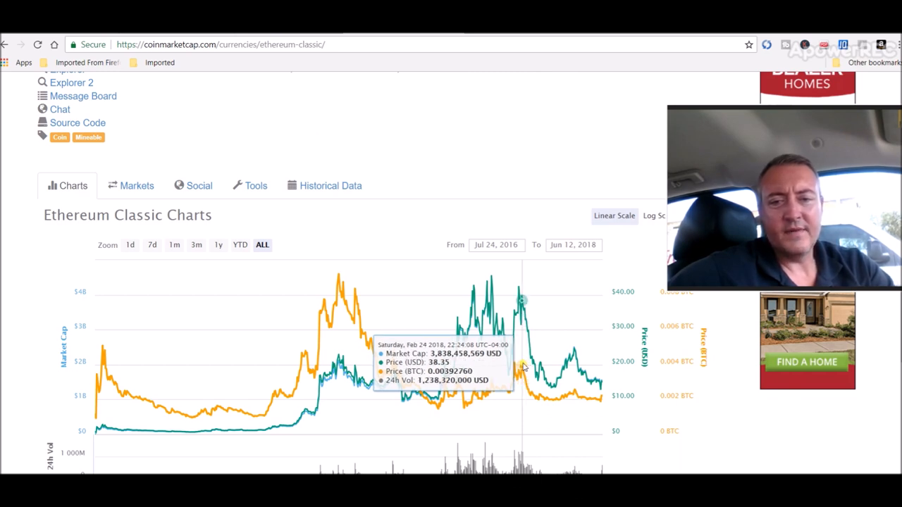
mouse_move(470, 178)
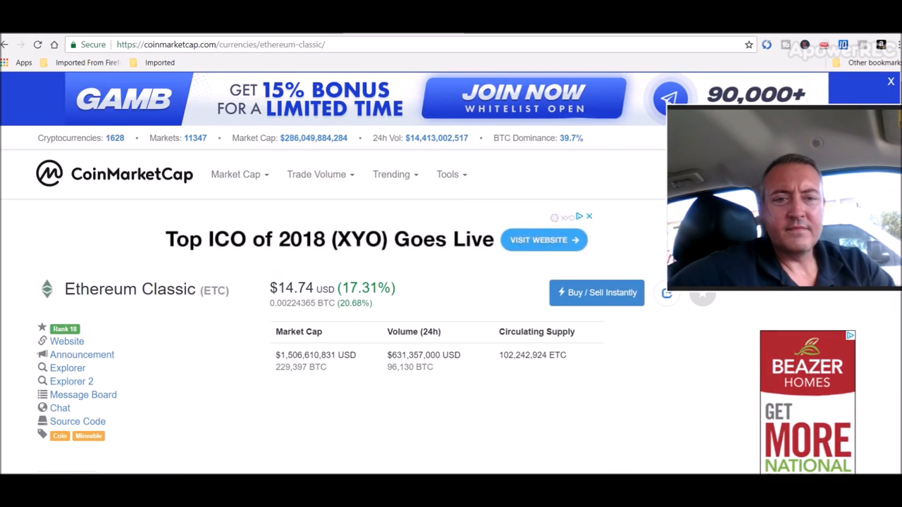
mouse_move(47, 261)
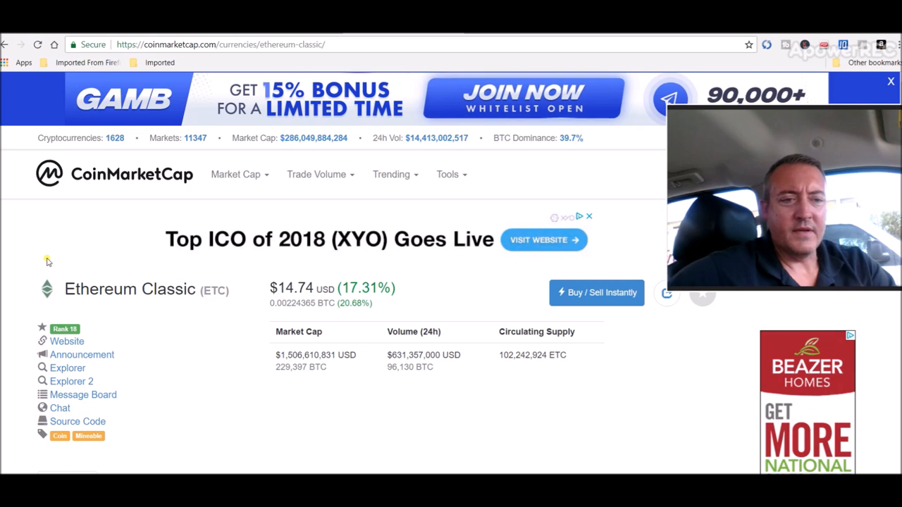
mouse_move(434, 393)
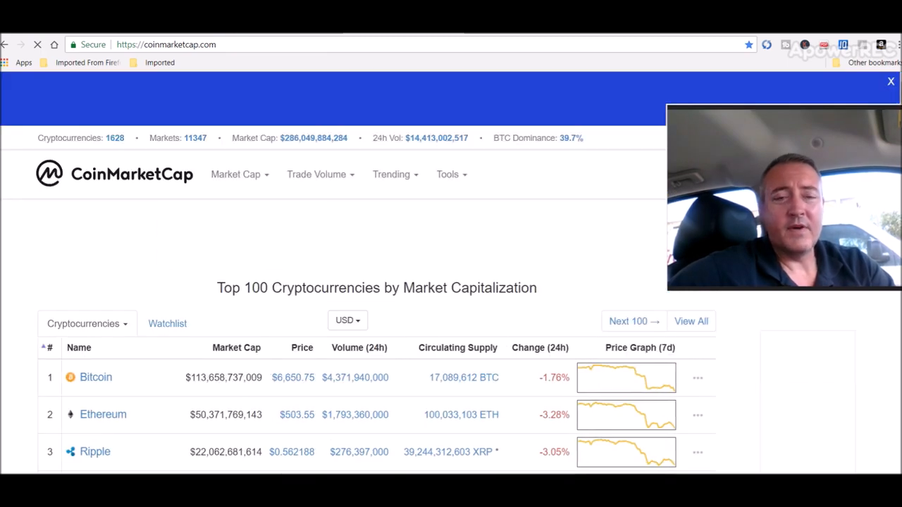
- Scroll the Top 100 market-cap list to rankings 4–14, including TRON, NEO and Tether
scroll("down", 3)
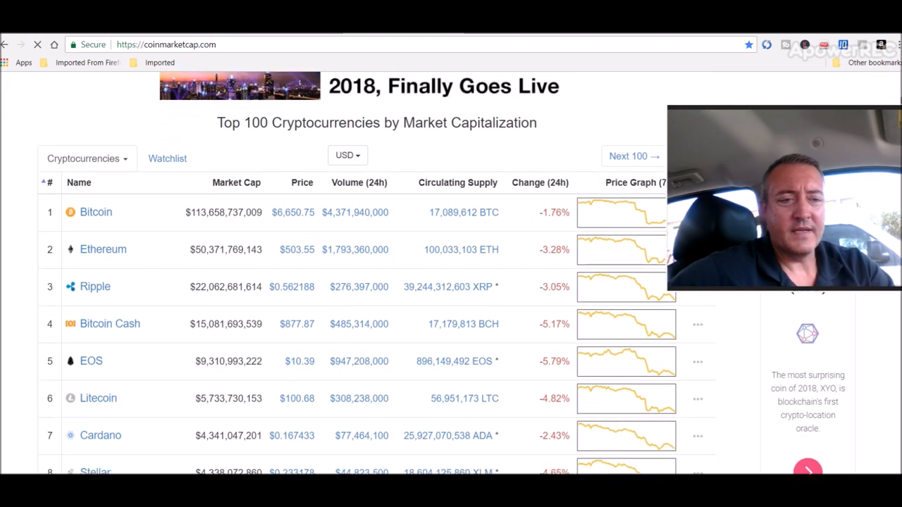
scroll("down", 3)
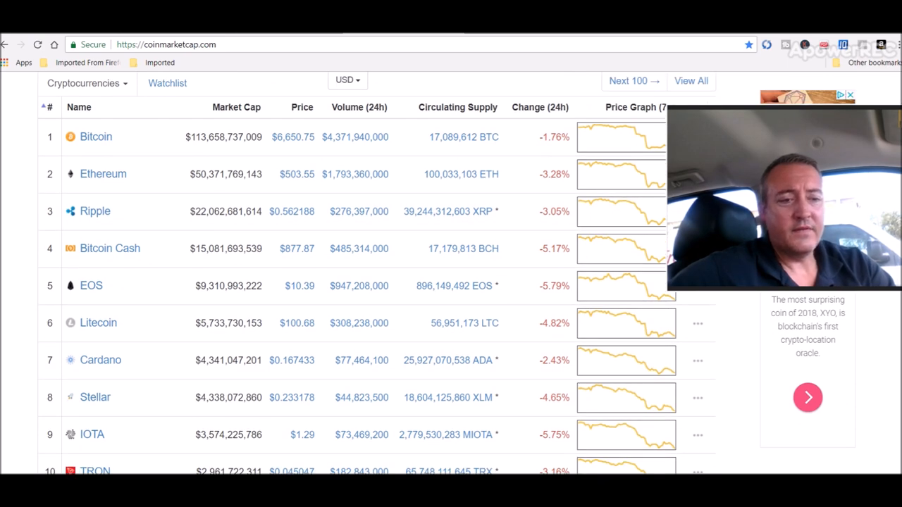
scroll("down", 3)
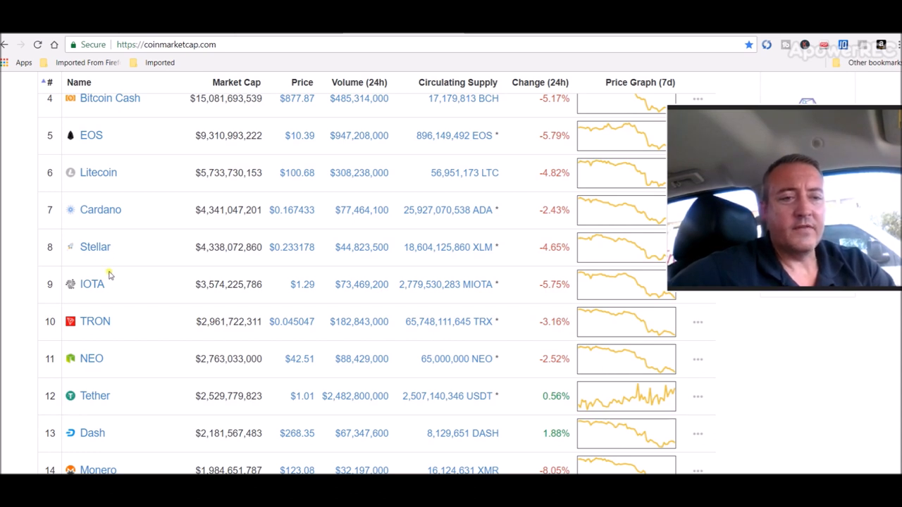
mouse_move(145, 339)
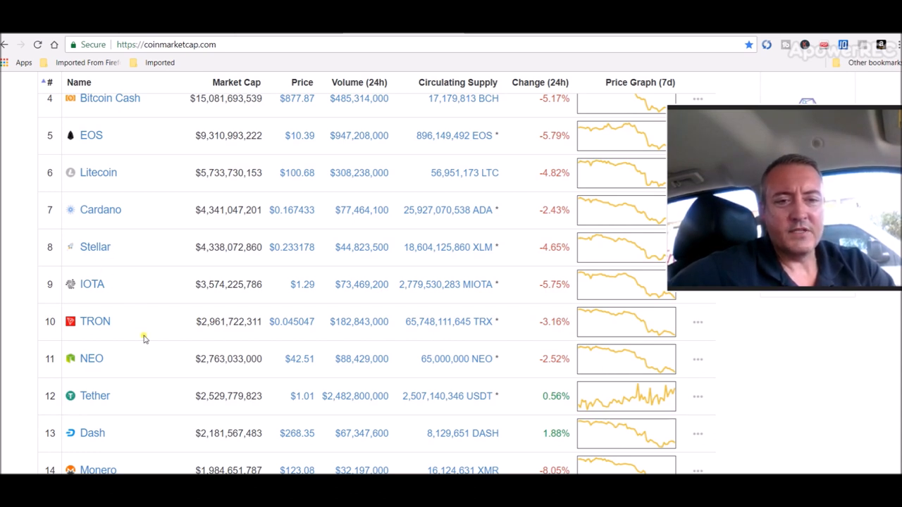
mouse_move(188, 336)
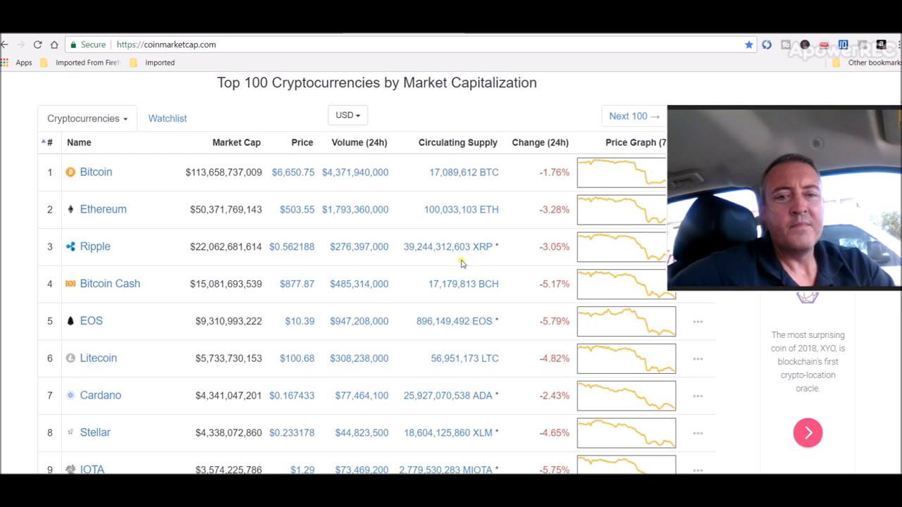
mouse_move(533, 253)
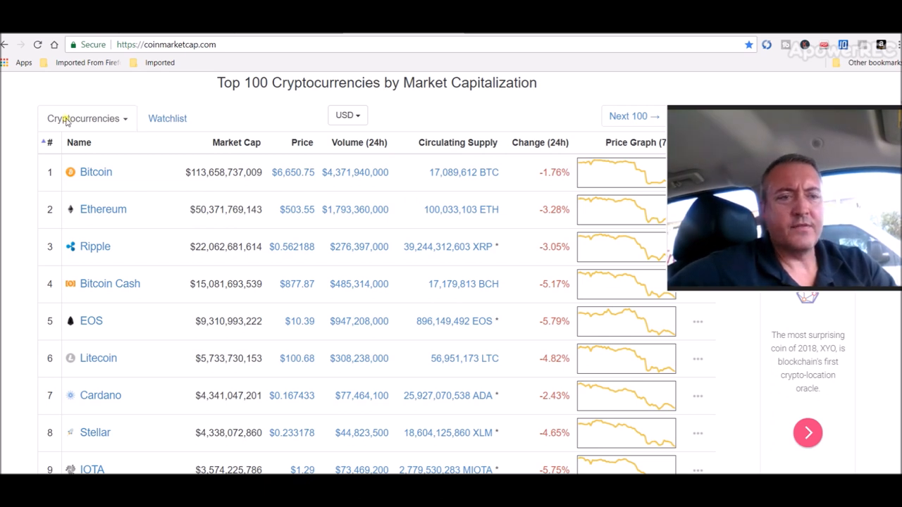
mouse_move(281, 199)
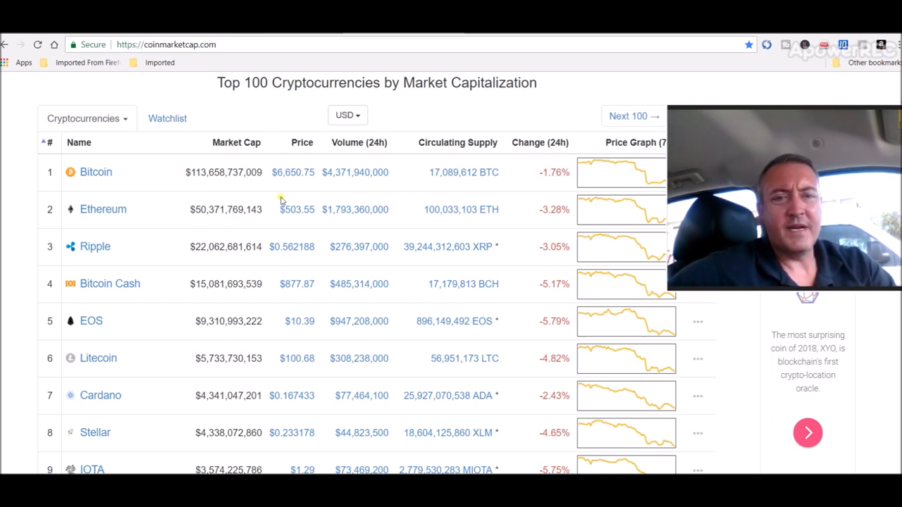
mouse_move(367, 201)
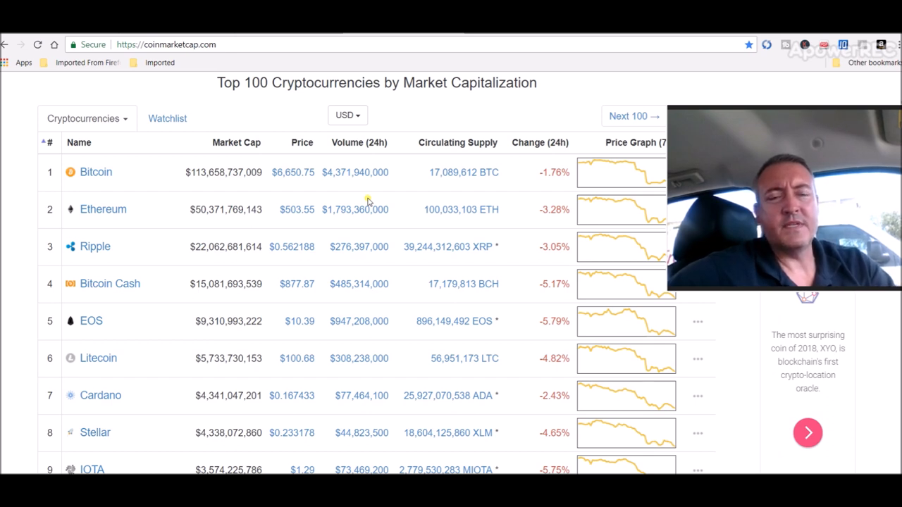
mouse_move(383, 203)
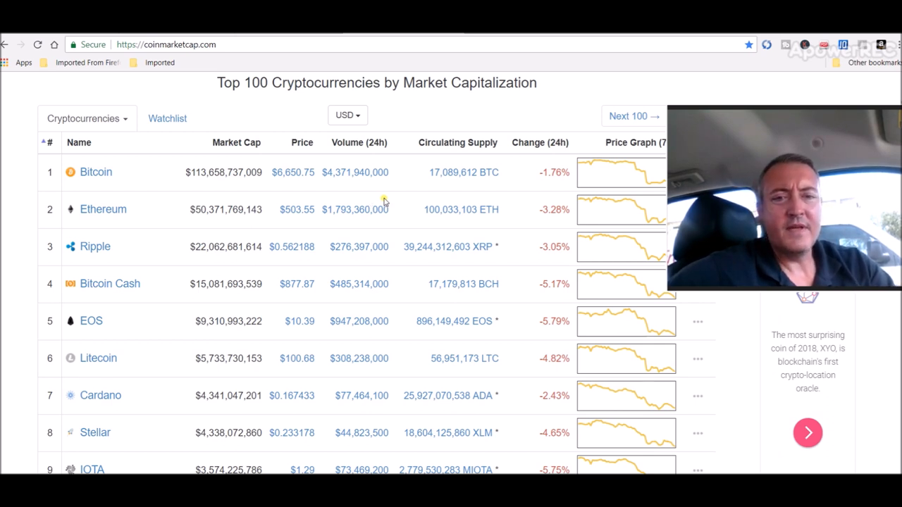
mouse_move(512, 203)
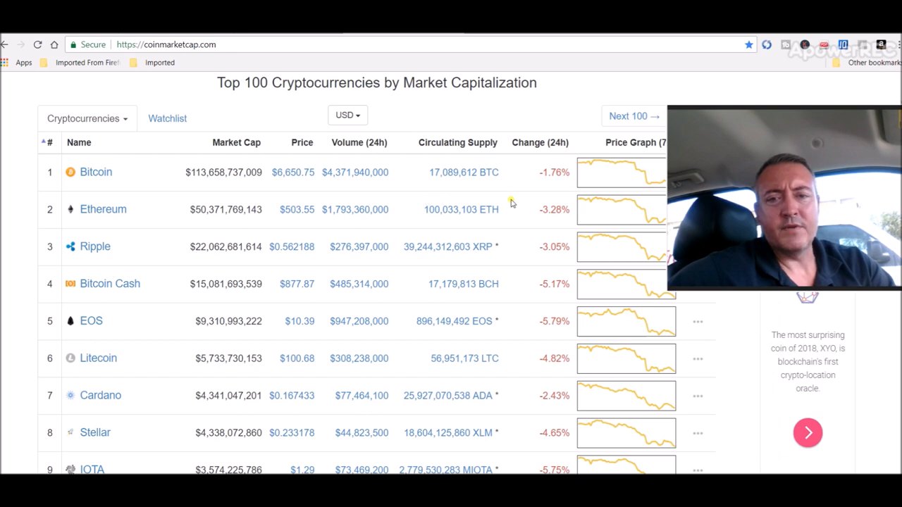